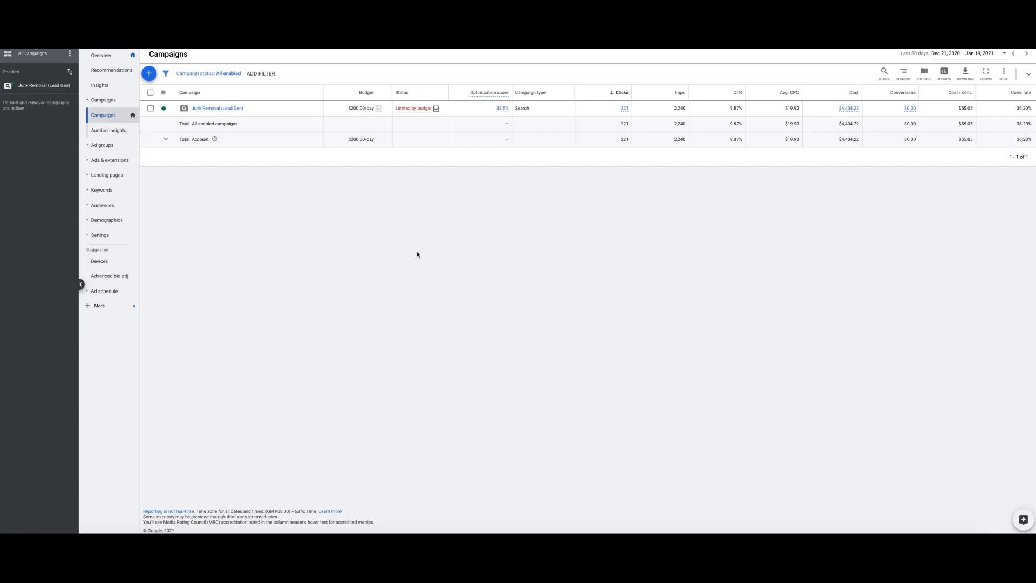
{"action": "mouse_move", "coordinate": [564, 242]}
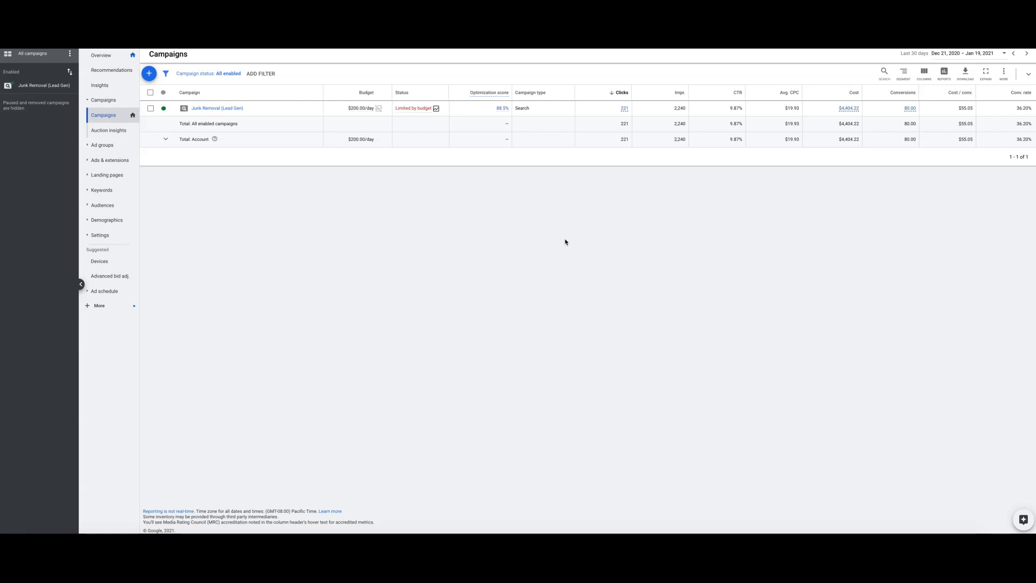
{"action": "mouse_move", "coordinate": [899, 149]}
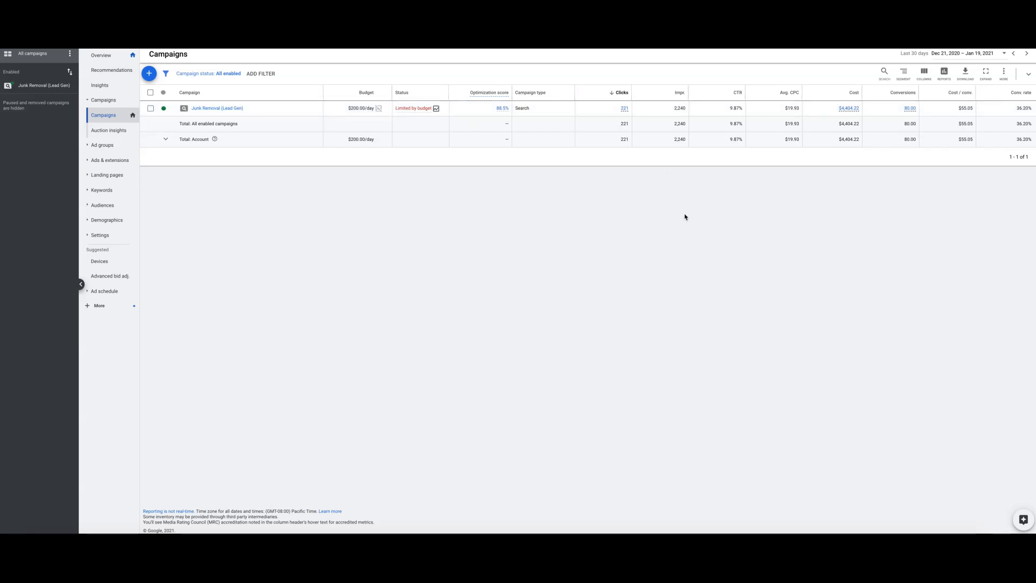
- Go from the campaigns view to the saved dashboards list in Reports
{"action": "left_click", "coordinate": [944, 72]}
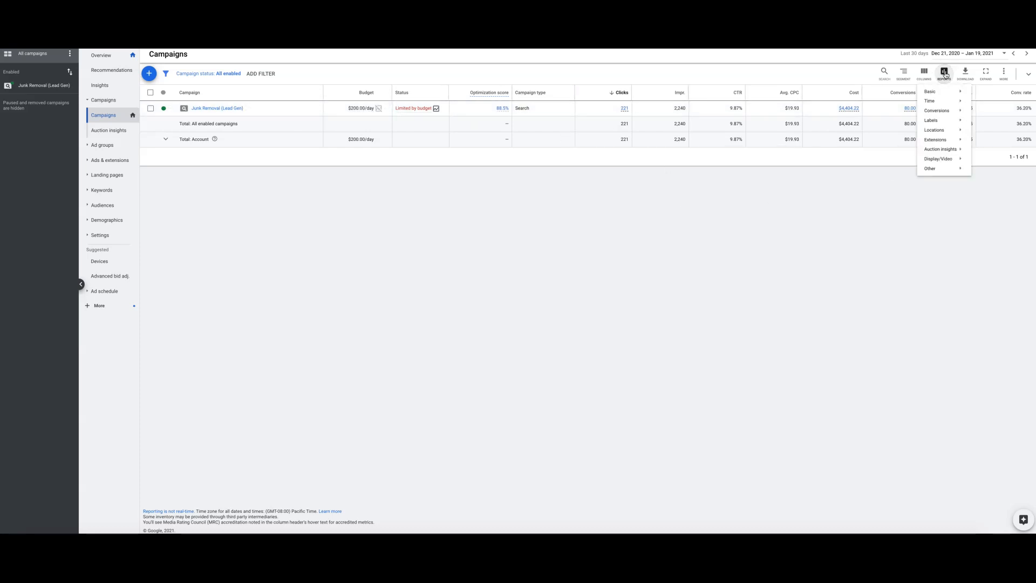
{"action": "mouse_move", "coordinate": [930, 91]}
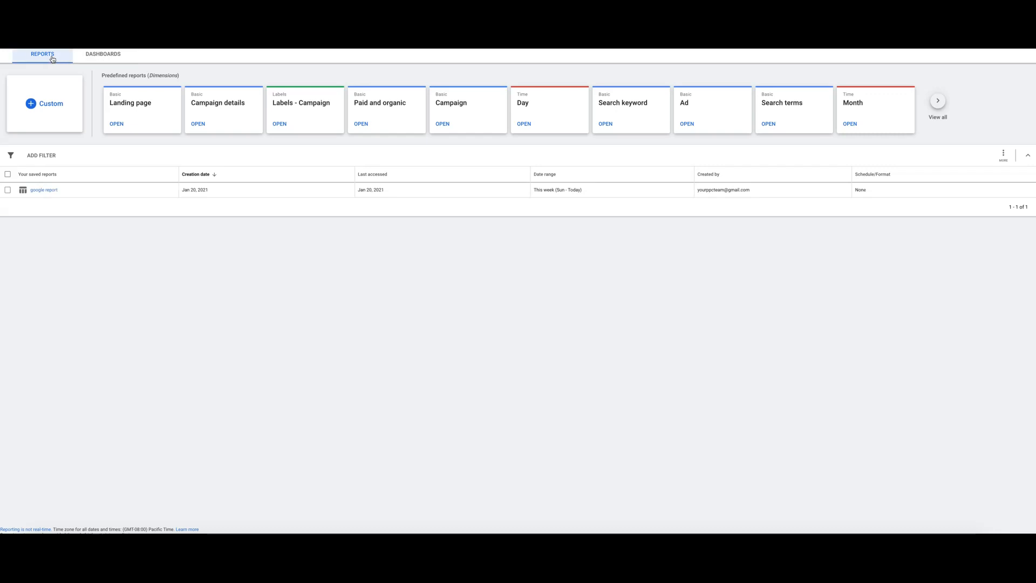
{"action": "left_click", "coordinate": [102, 53]}
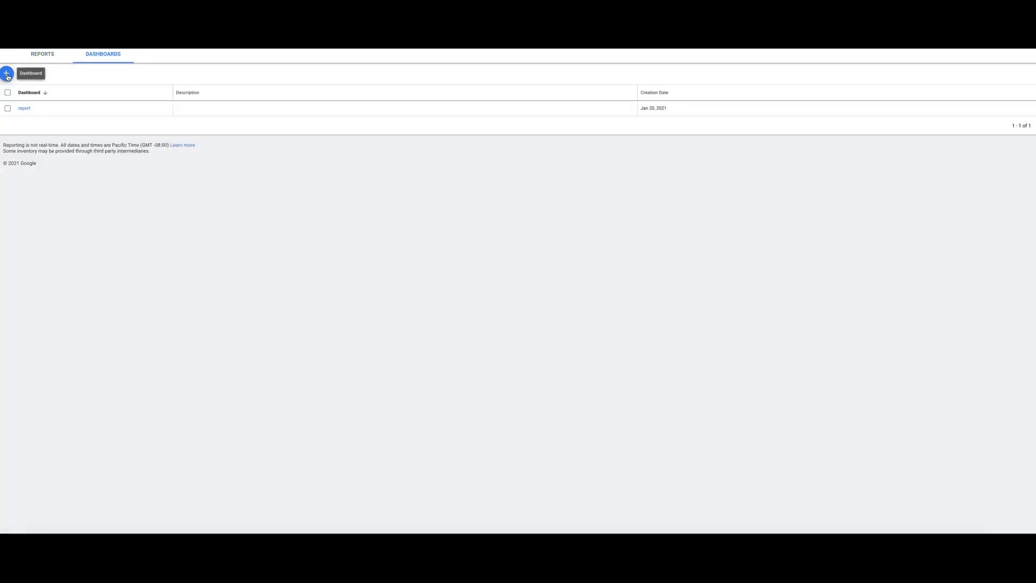
- Start a new blank untitled dashboard
{"action": "left_click", "coordinate": [7, 72]}
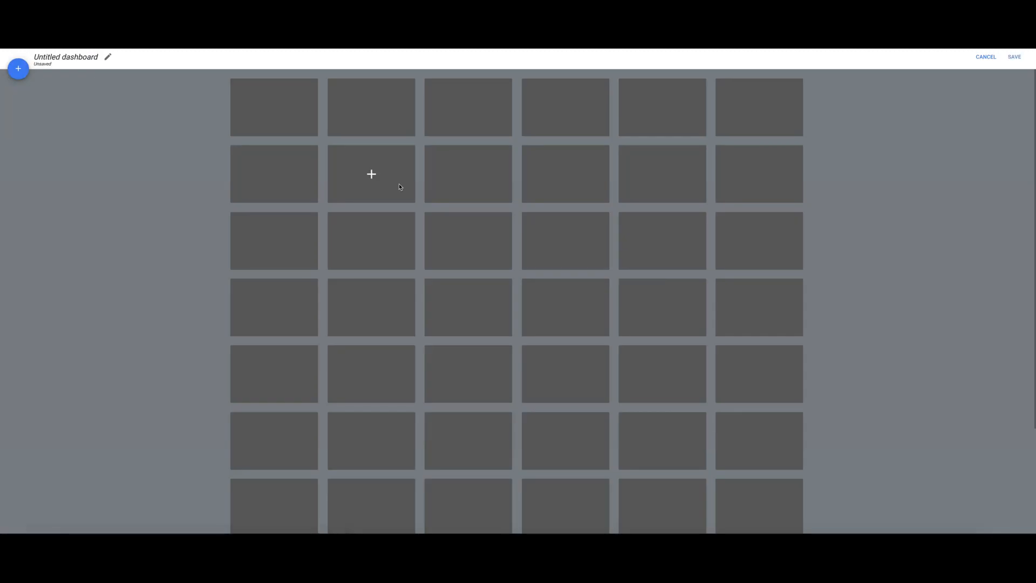
{"action": "mouse_move", "coordinate": [273, 107]}
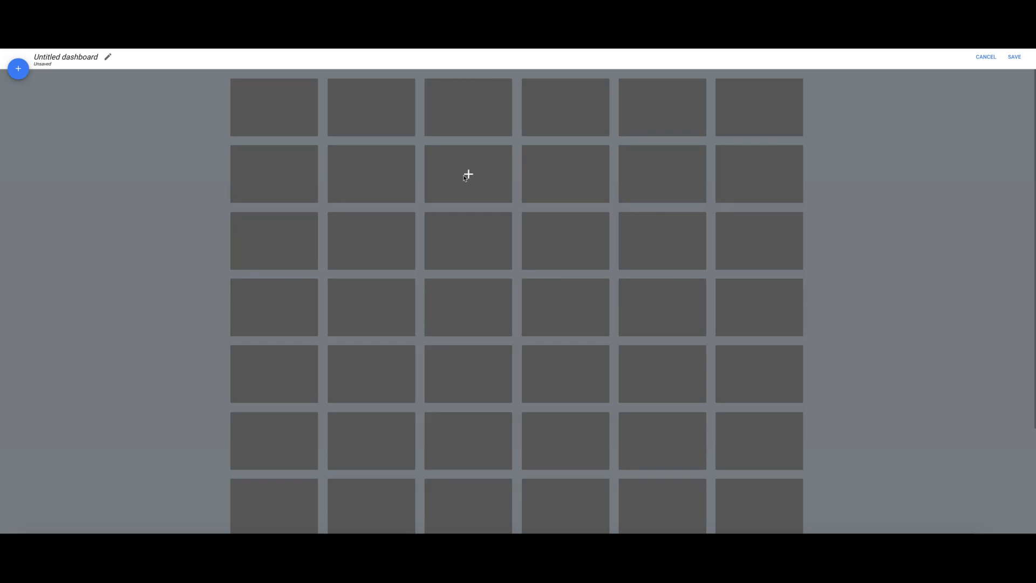
{"action": "mouse_move", "coordinate": [564, 307]}
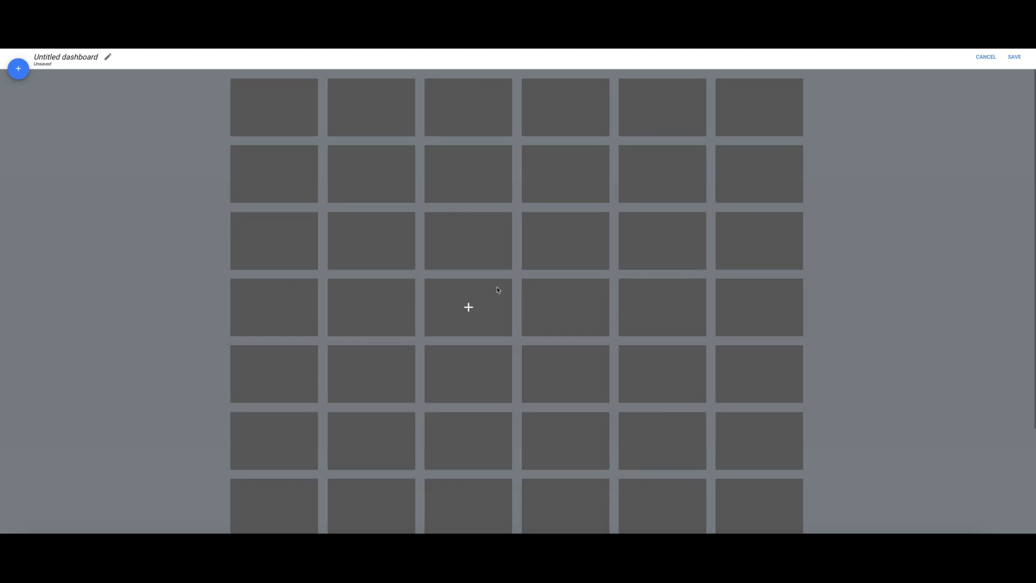
{"action": "mouse_move", "coordinate": [275, 108]}
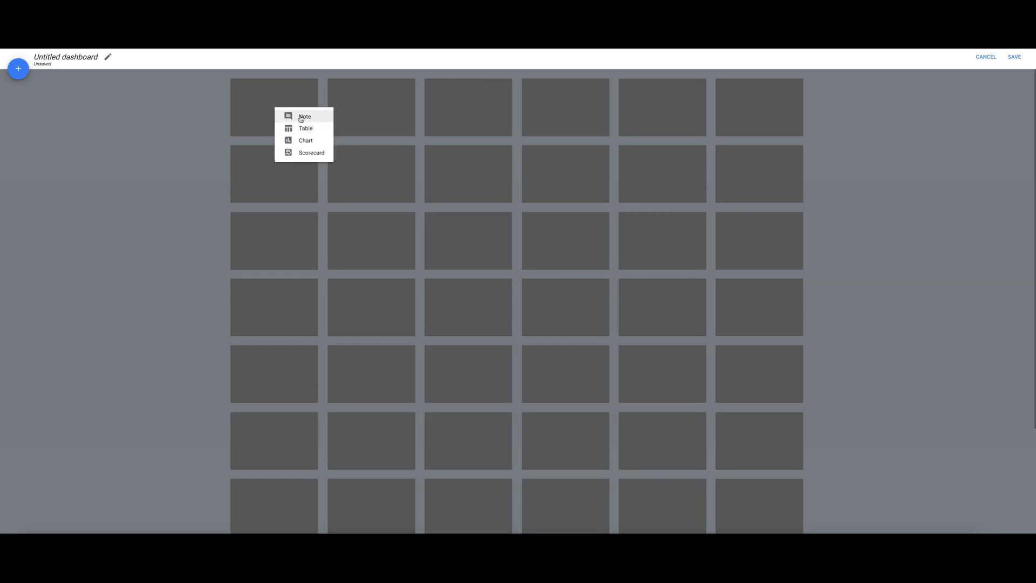
{"action": "mouse_move", "coordinate": [304, 129]}
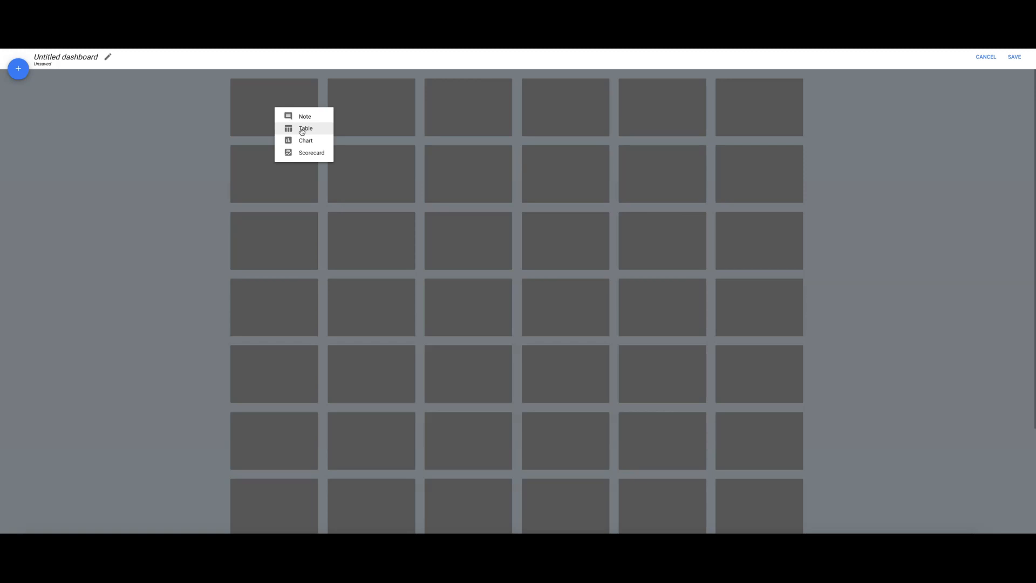
{"action": "mouse_move", "coordinate": [311, 152]}
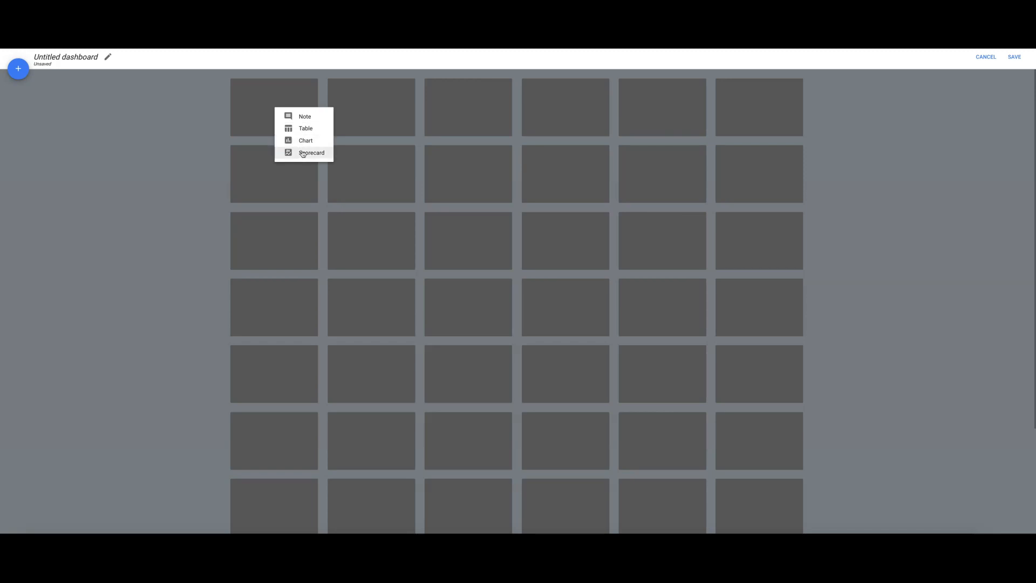
{"action": "left_click", "coordinate": [305, 141]}
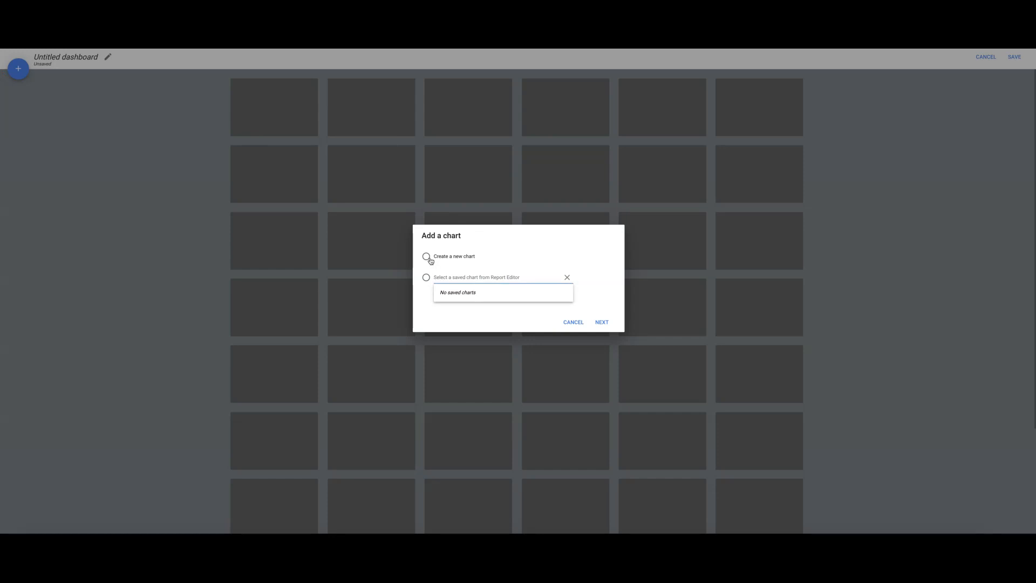
{"action": "left_click", "coordinate": [600, 321]}
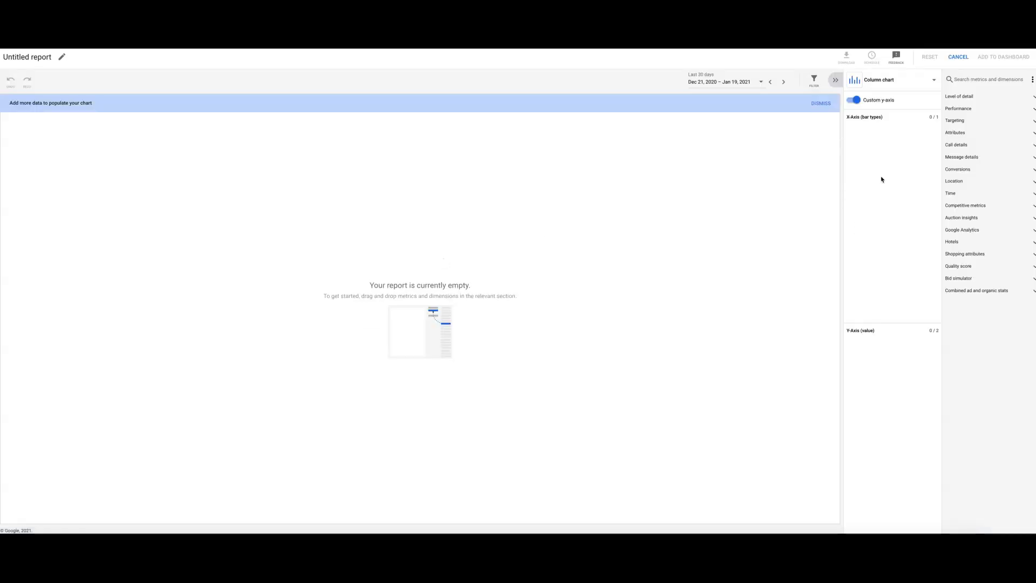
{"action": "left_click", "coordinate": [958, 108]}
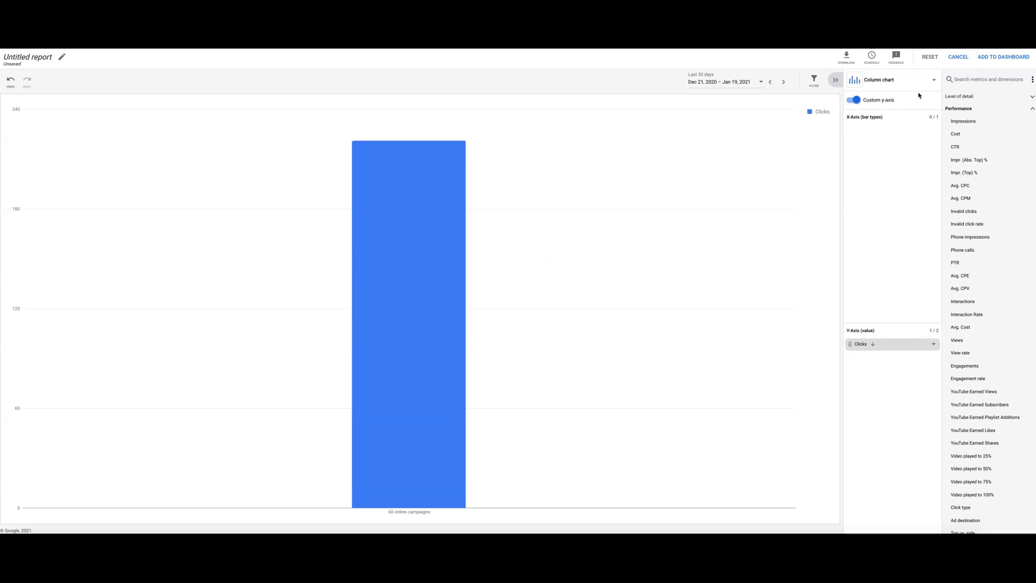
{"action": "left_click", "coordinate": [1003, 57]}
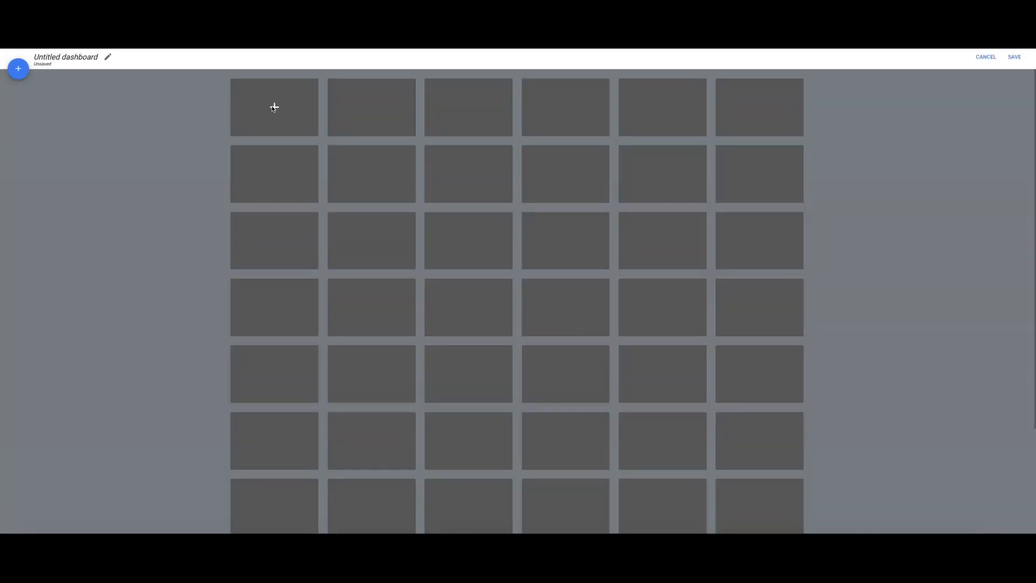
- Start a scorecard in the top-left tile, keeping the last 7 days date range
{"action": "left_click", "coordinate": [273, 107]}
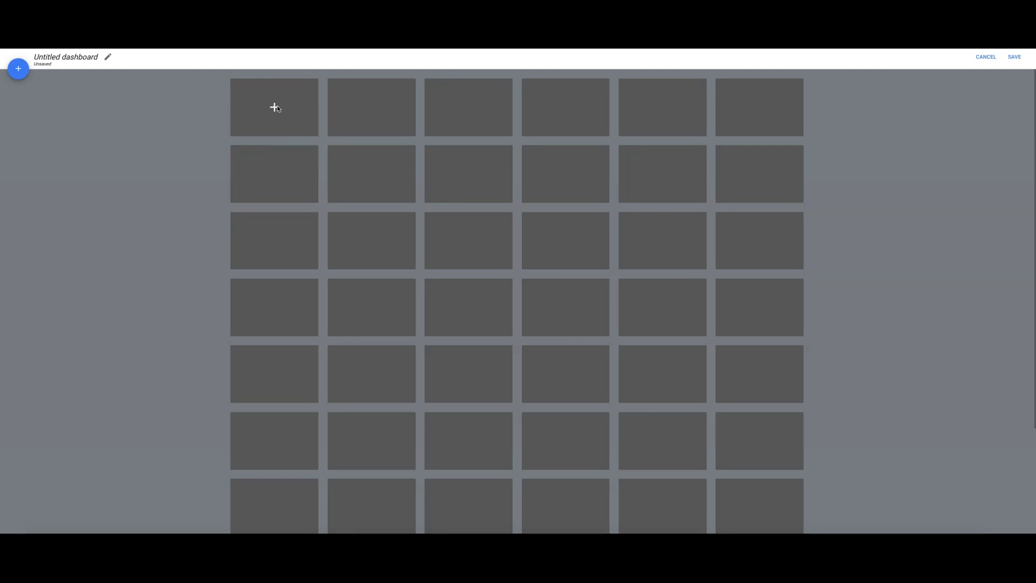
{"action": "left_click", "coordinate": [274, 108]}
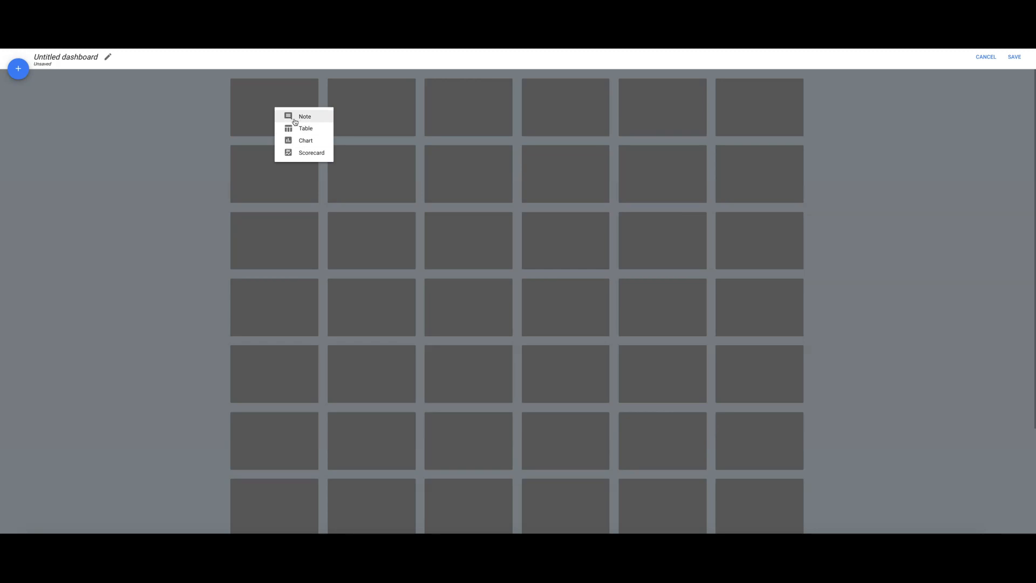
{"action": "mouse_move", "coordinate": [302, 128]}
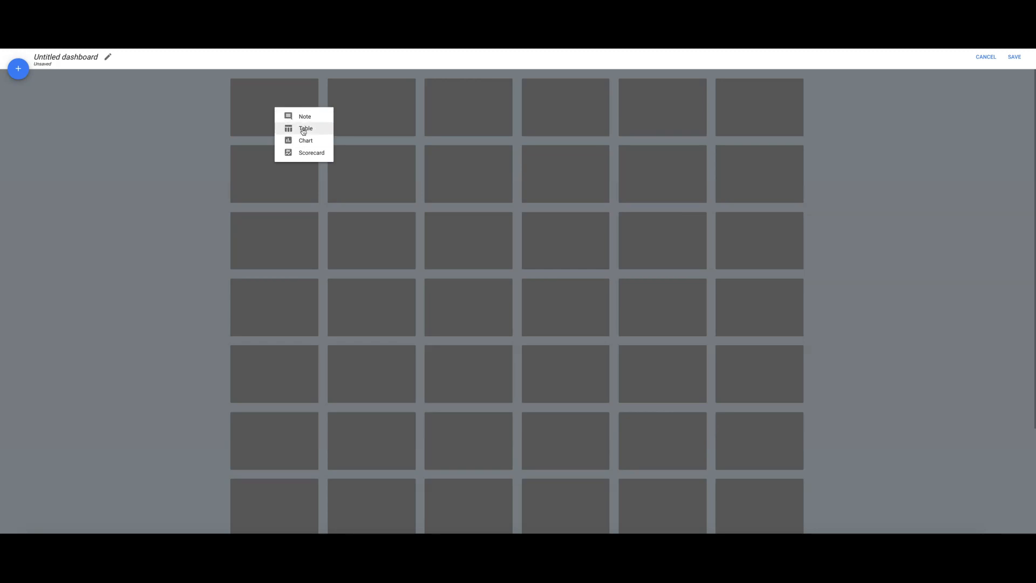
{"action": "mouse_move", "coordinate": [311, 152]}
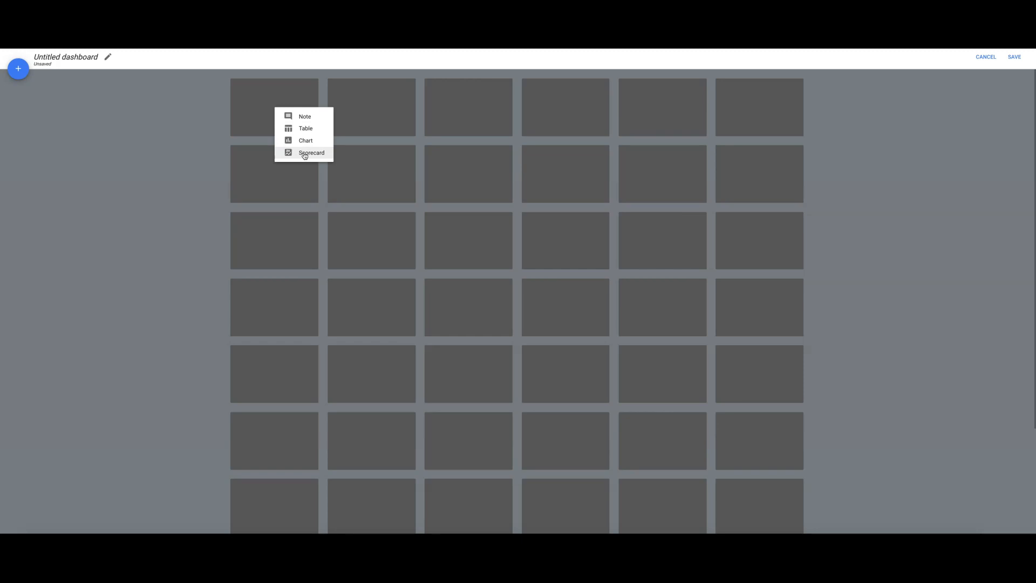
{"action": "mouse_move", "coordinate": [305, 141]}
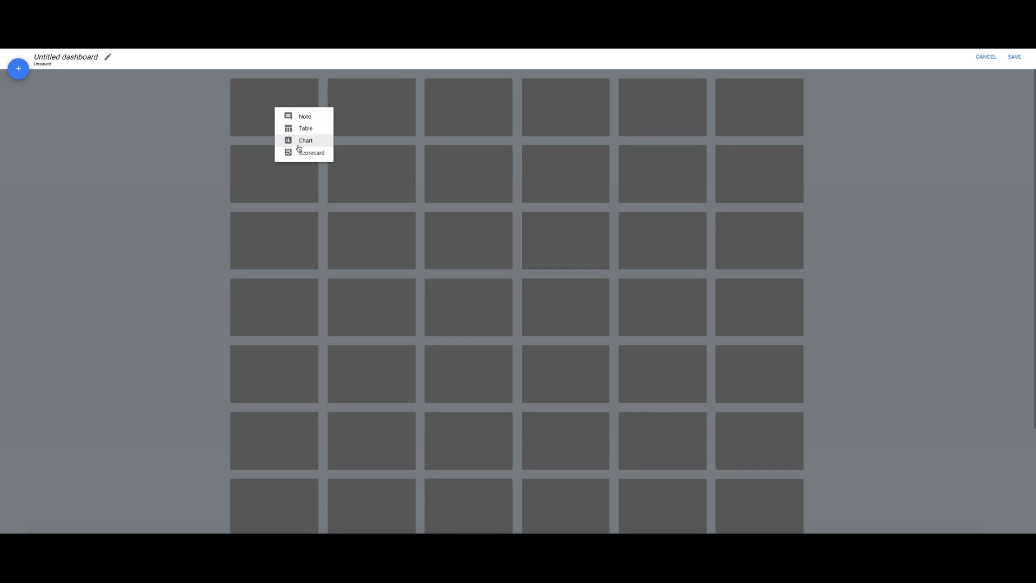
{"action": "left_click", "coordinate": [310, 152]}
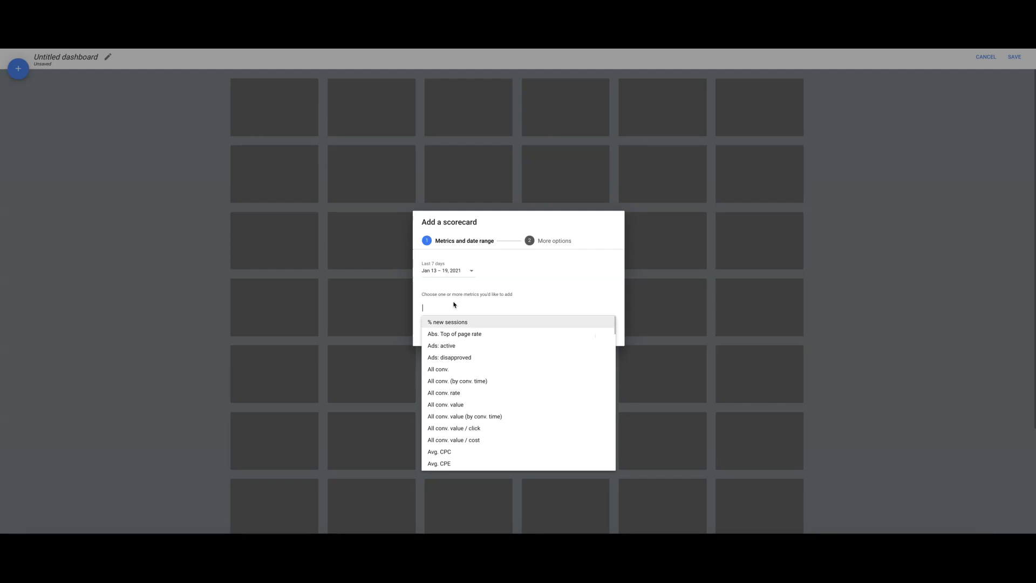
{"action": "left_click", "coordinate": [446, 270]}
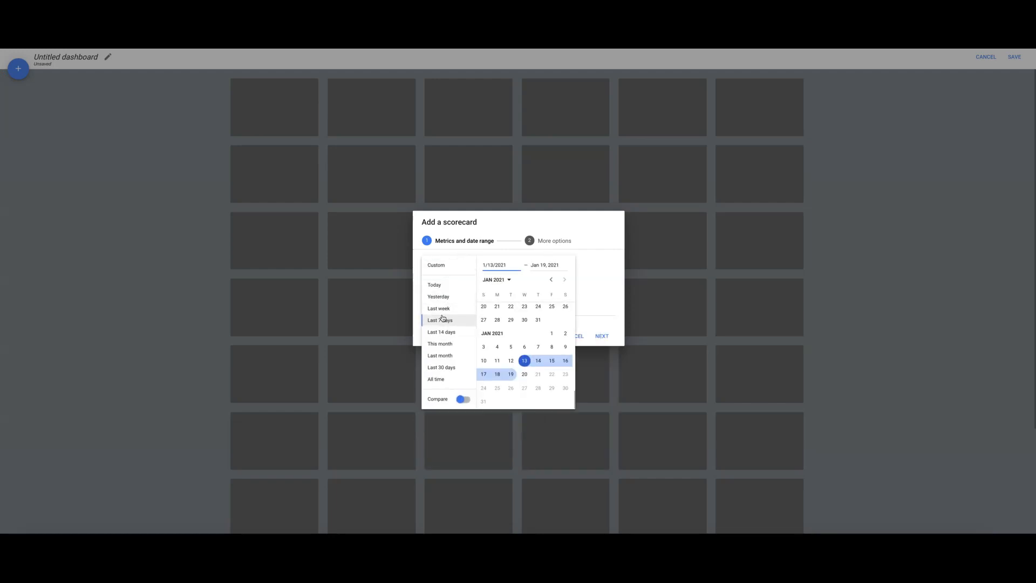
{"action": "left_click", "coordinate": [440, 320]}
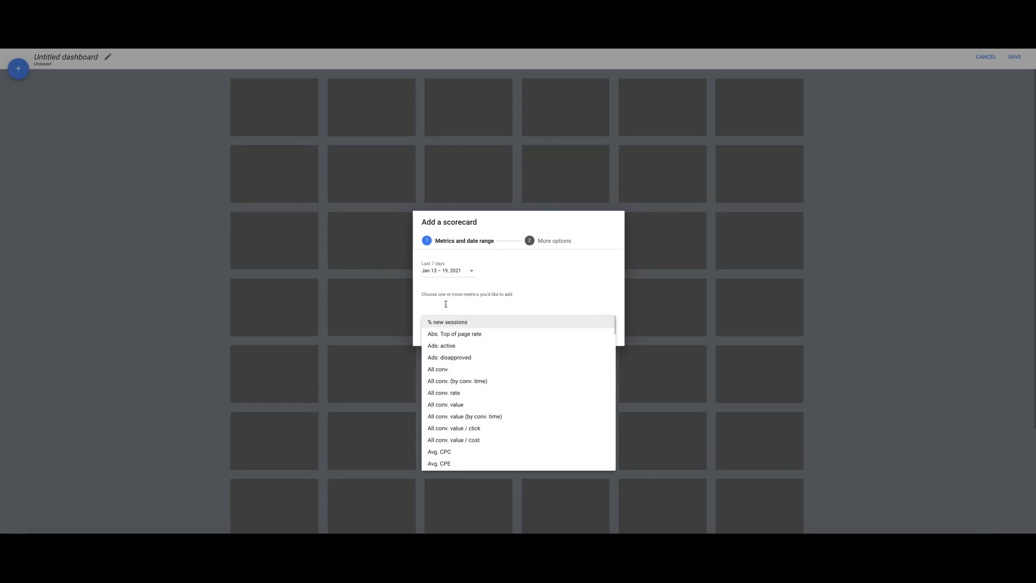
- Choose the Clicks metric and title the scorecard 'Clicks'
{"action": "type", "text": "click"}
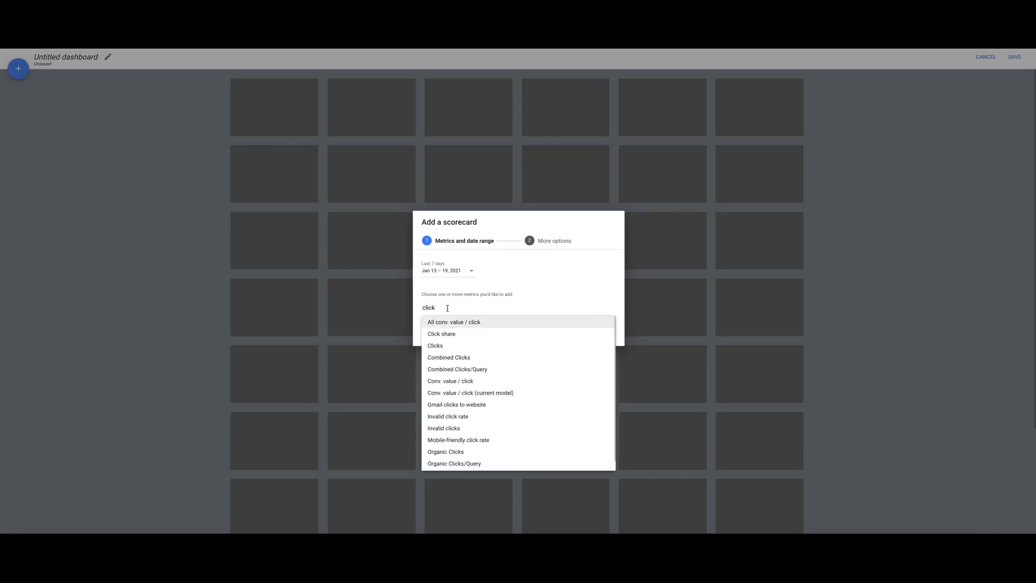
{"action": "left_click", "coordinate": [435, 345]}
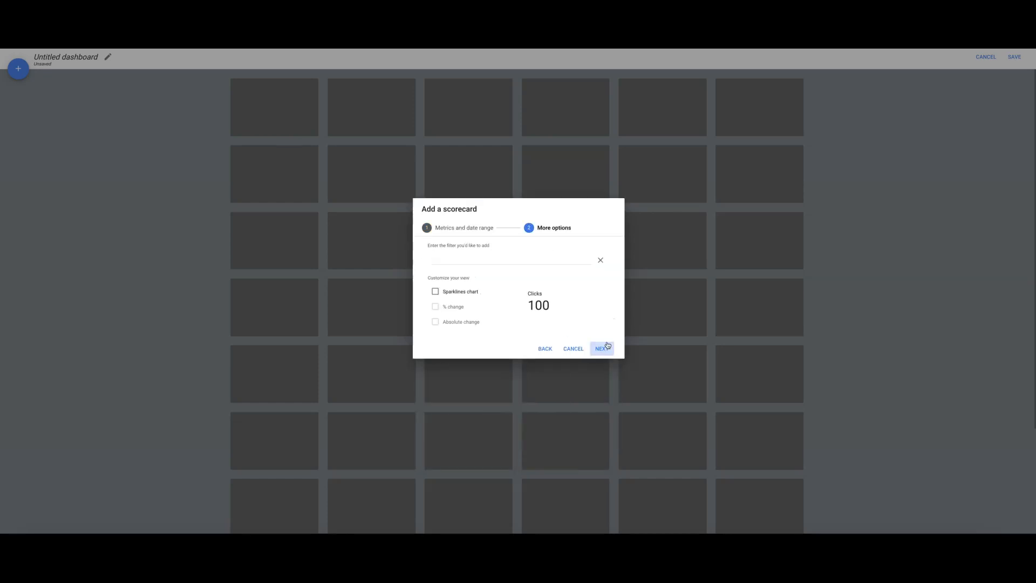
{"action": "left_click", "coordinate": [511, 260]}
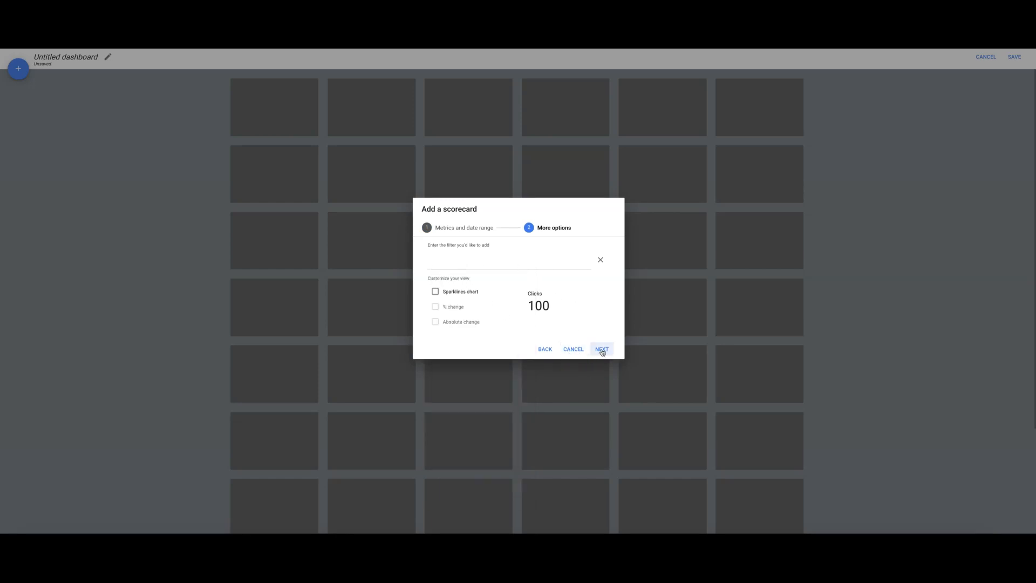
{"action": "left_click", "coordinate": [601, 349]}
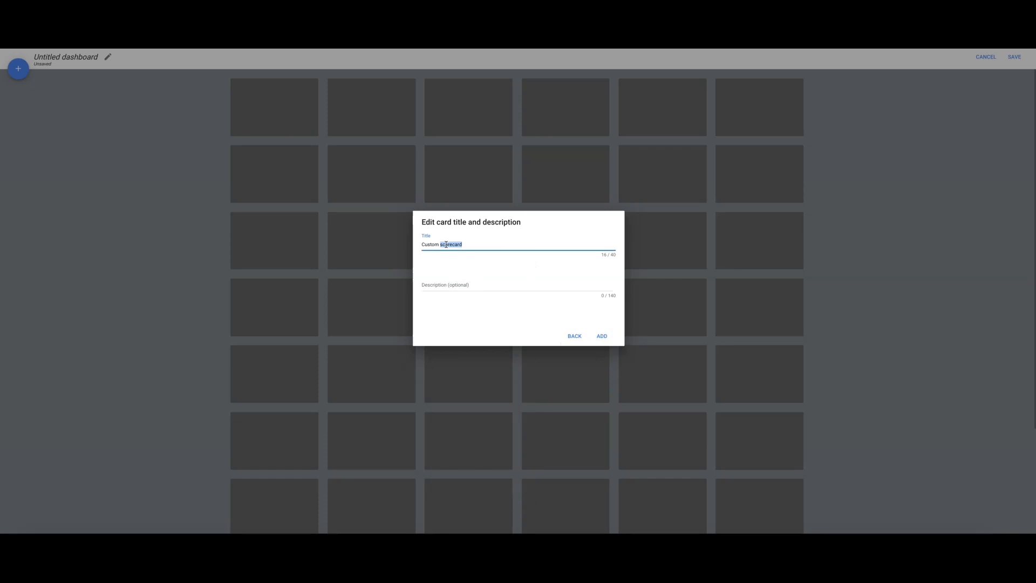
{"action": "type", "text": "Clicks"}
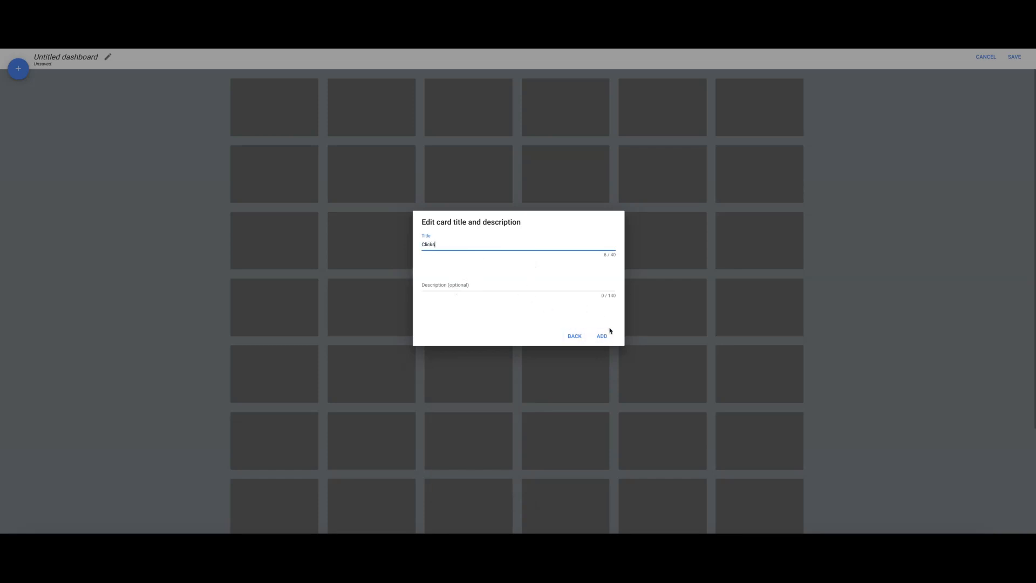
- Add the Clicks card (69) and start a second scorecard with the Impressions metric
{"action": "left_click", "coordinate": [601, 335]}
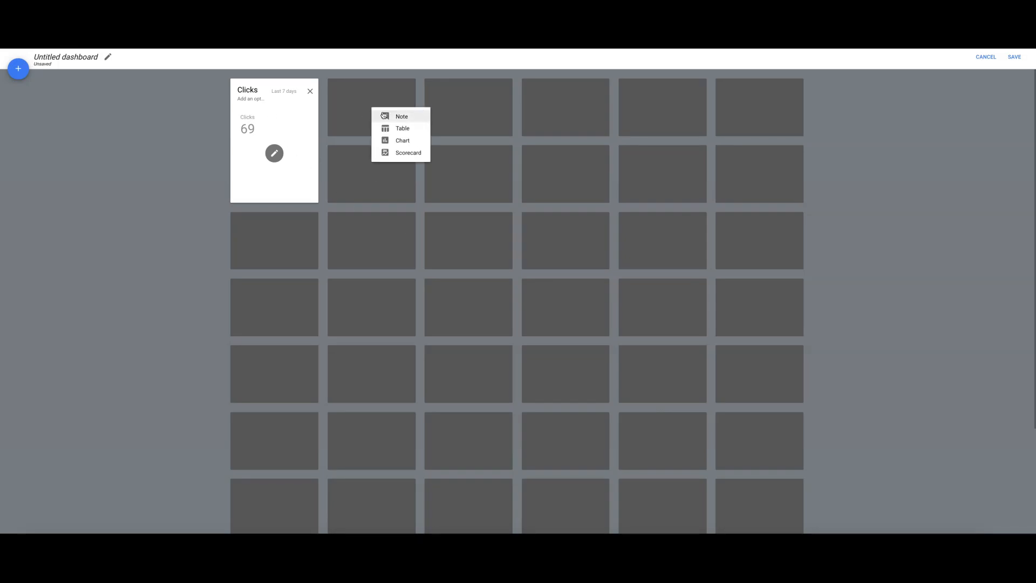
{"action": "mouse_move", "coordinate": [407, 152]}
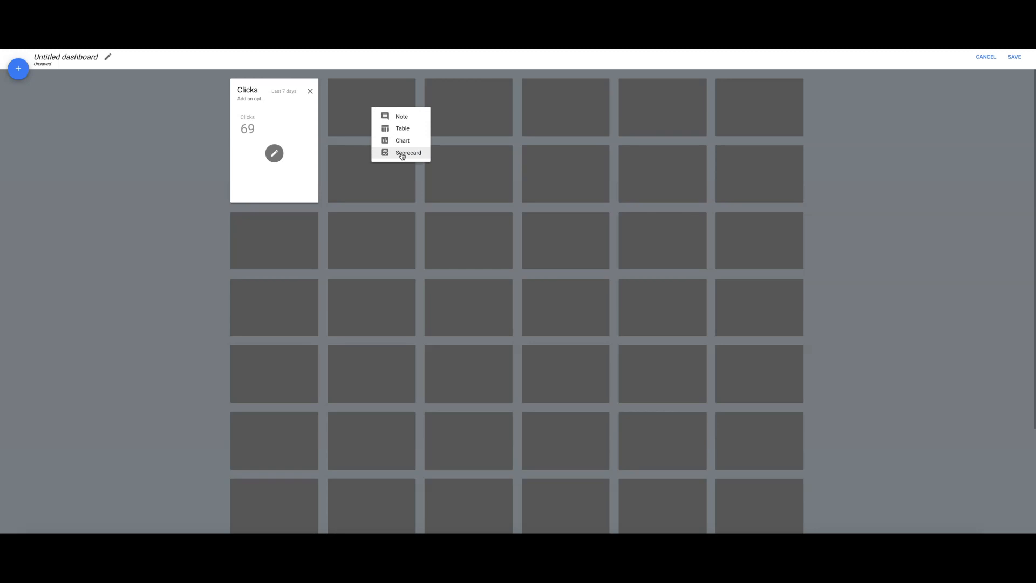
{"action": "left_click", "coordinate": [408, 152]}
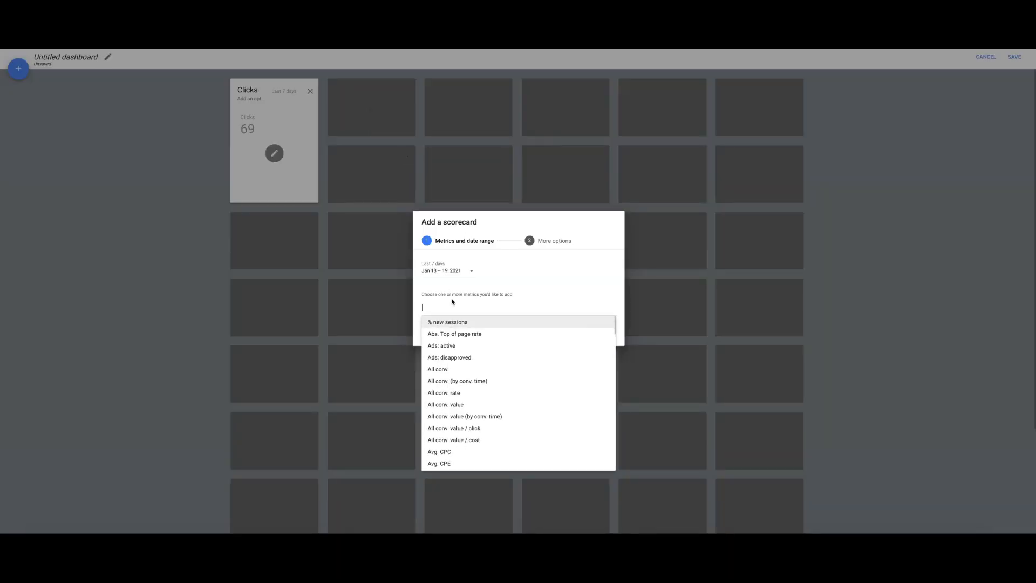
{"action": "type", "text": "impress"}
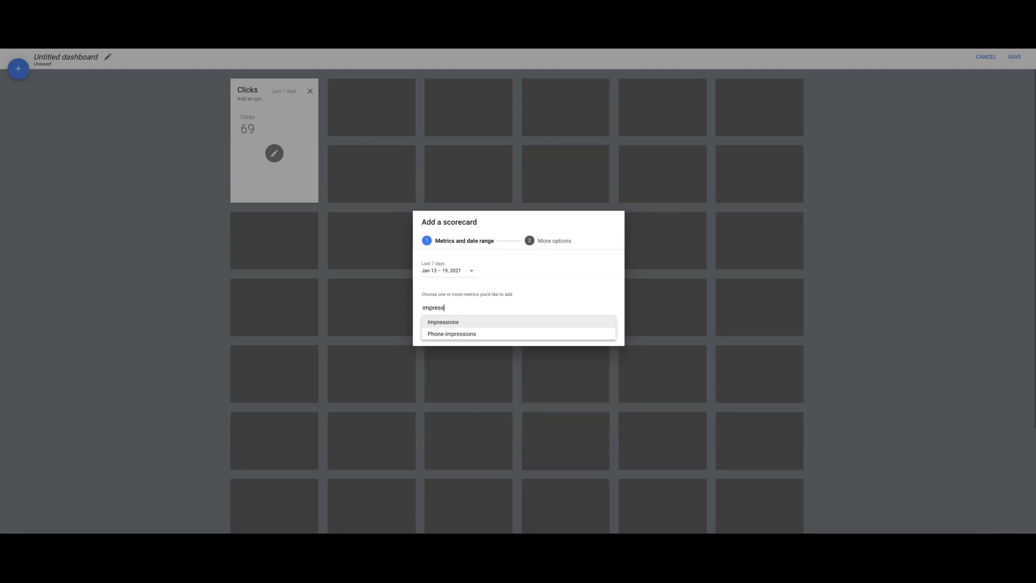
{"action": "left_click", "coordinate": [442, 321]}
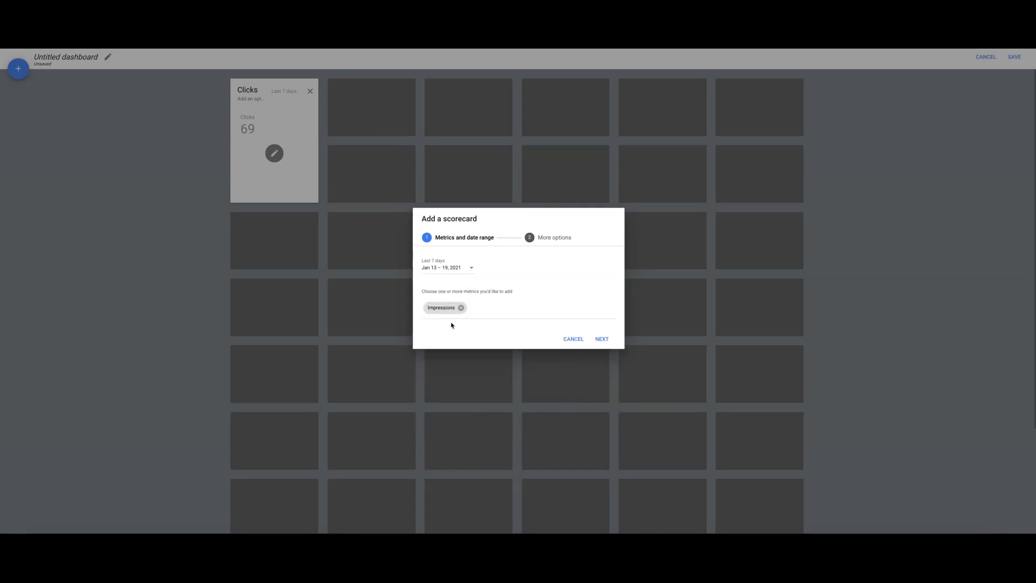
- Title the second scorecard 'Impressions' and add it, showing 670
{"action": "left_click", "coordinate": [601, 339]}
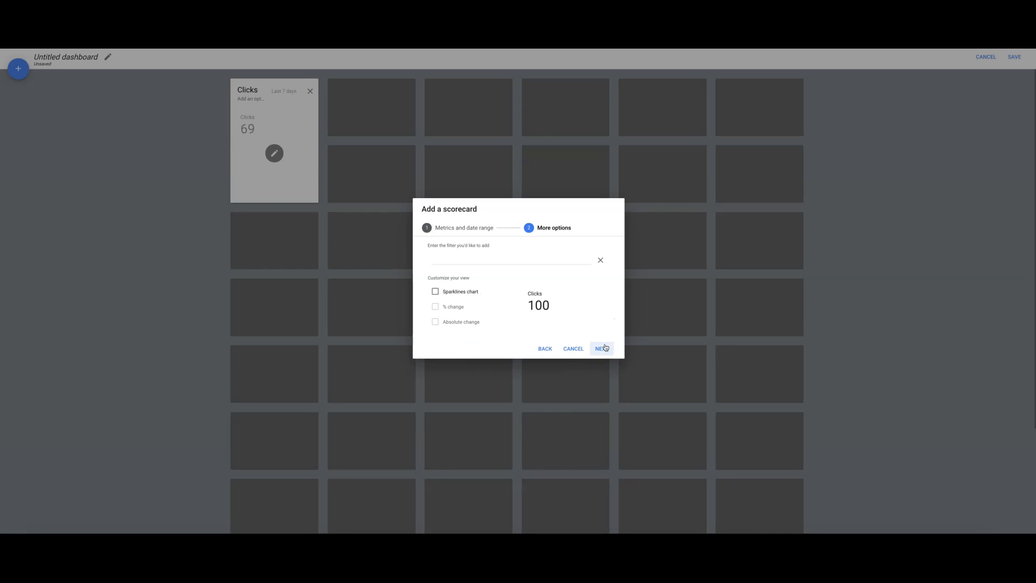
{"action": "left_click", "coordinate": [601, 348]}
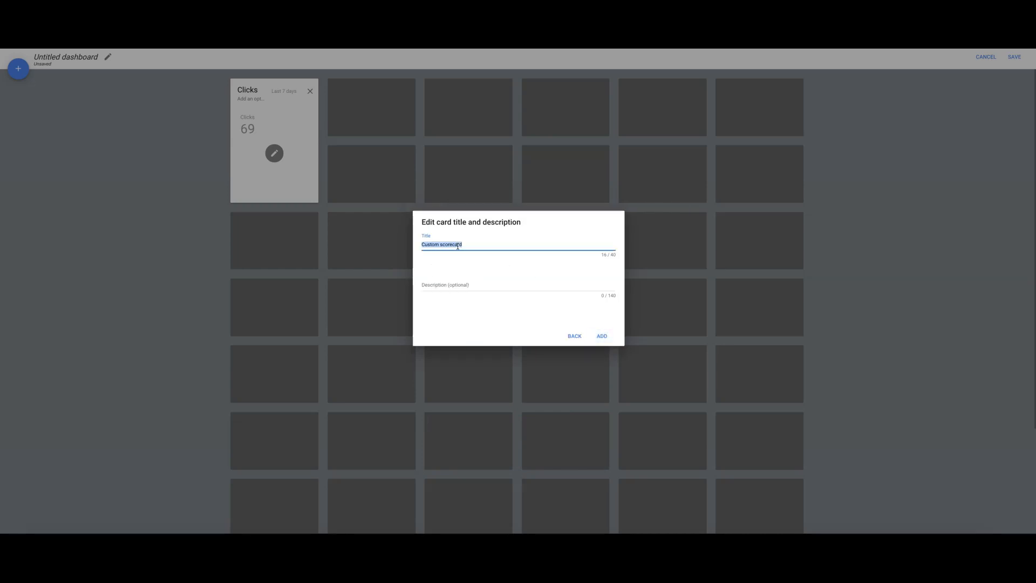
{"action": "type", "text": "Impressions"}
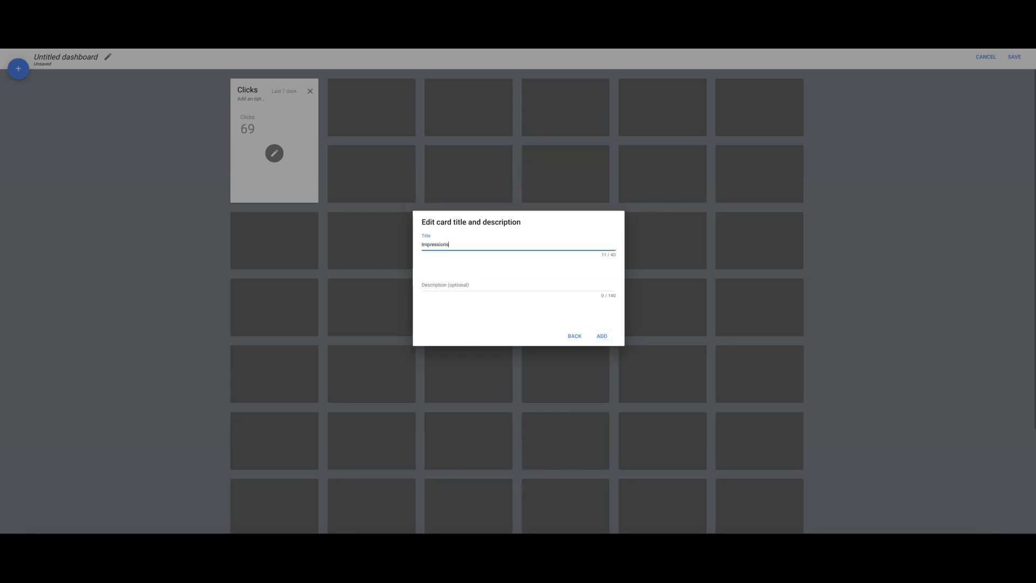
{"action": "left_click", "coordinate": [601, 335]}
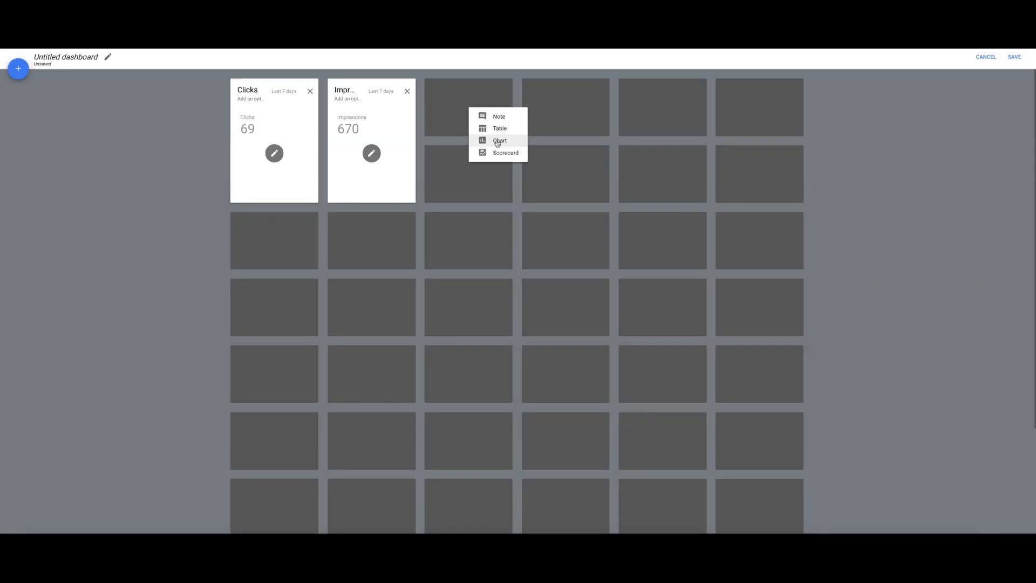
- Add a third scorecard with the CTR metric titled 'CTR', showing 10.30%
{"action": "left_click", "coordinate": [505, 152]}
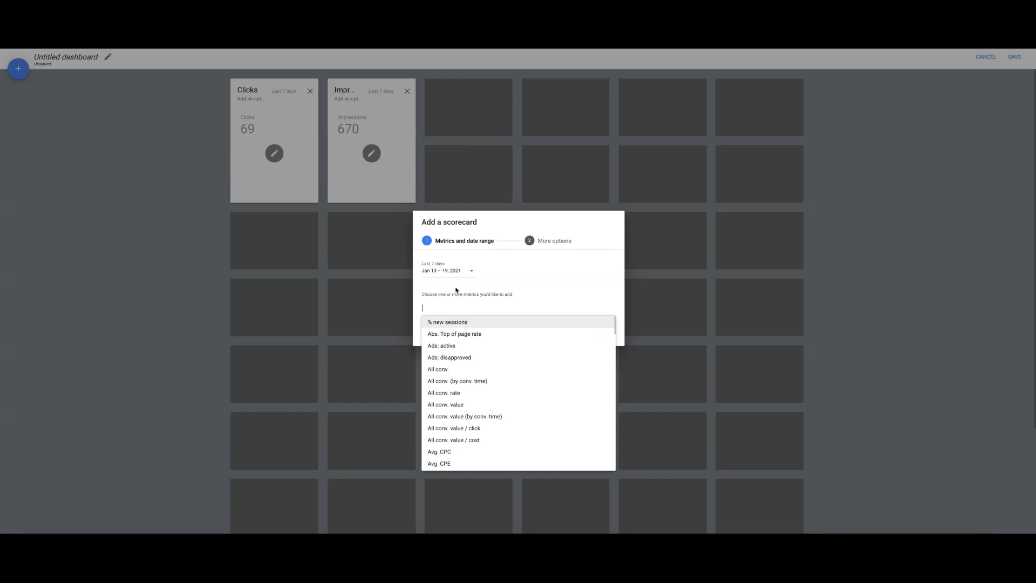
{"action": "type", "text": "ctr"}
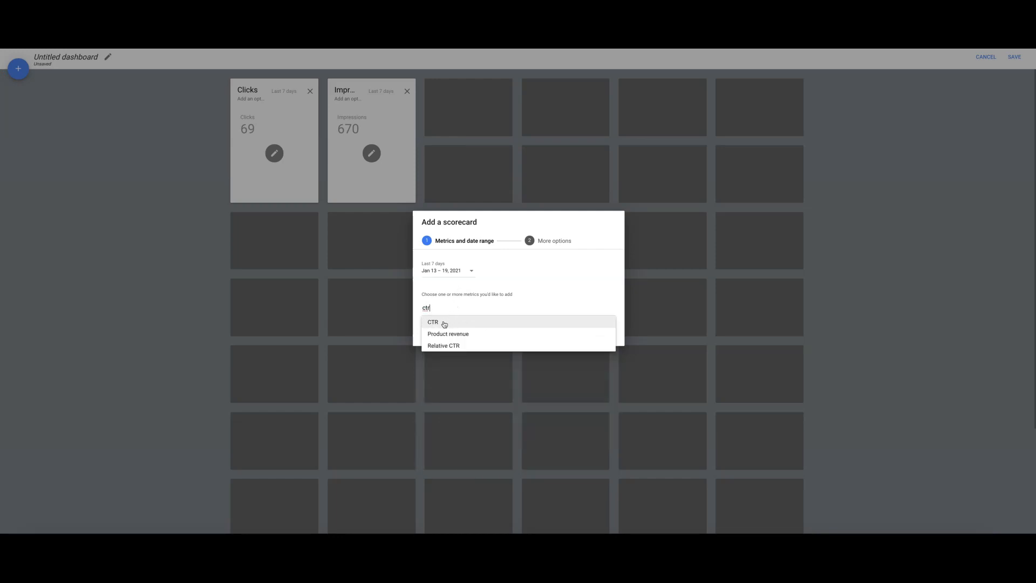
{"action": "left_click", "coordinate": [432, 322]}
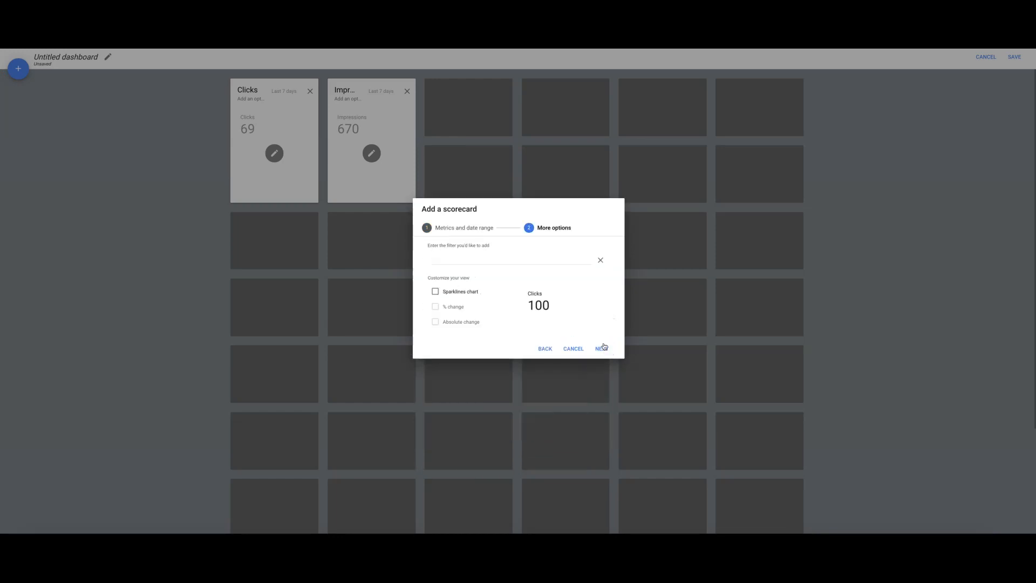
{"action": "left_click", "coordinate": [601, 349]}
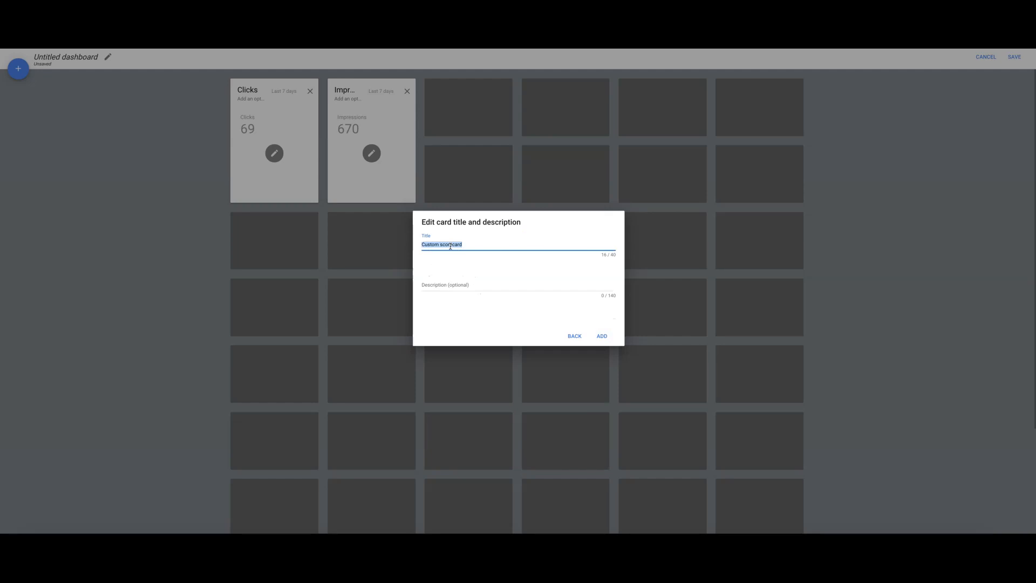
{"action": "type", "text": "CTR"}
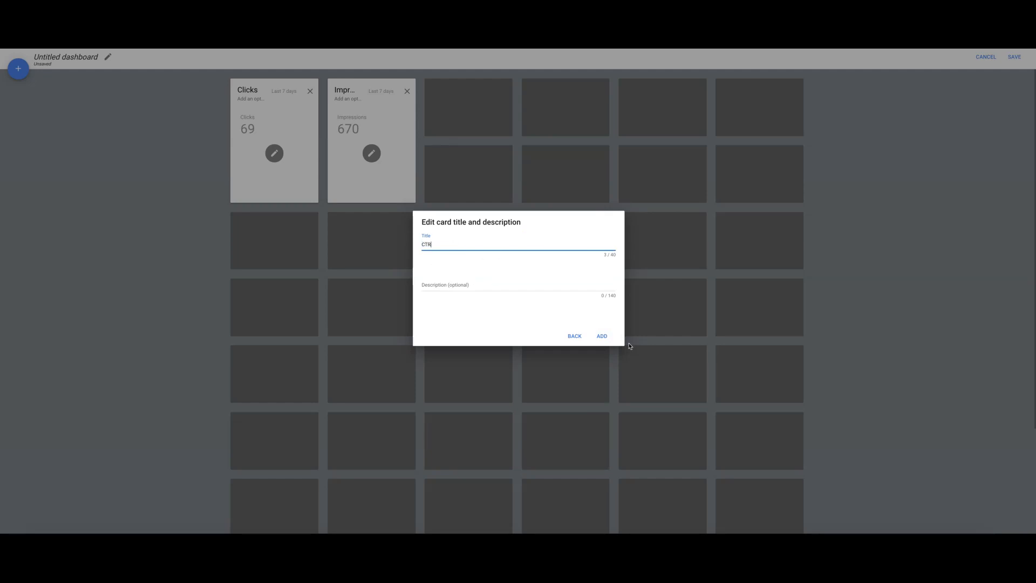
{"action": "left_click", "coordinate": [601, 336]}
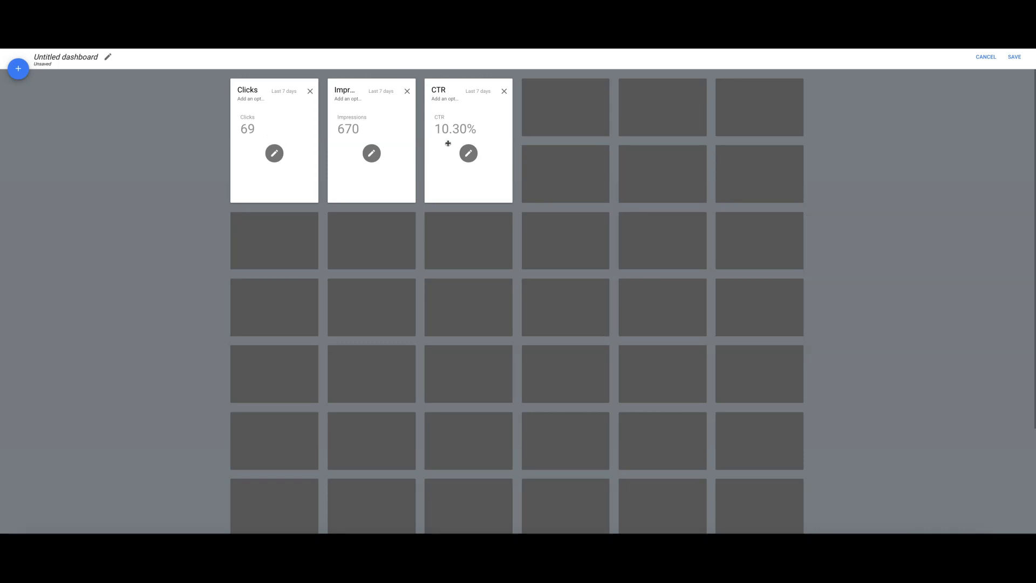
{"action": "mouse_move", "coordinate": [565, 106]}
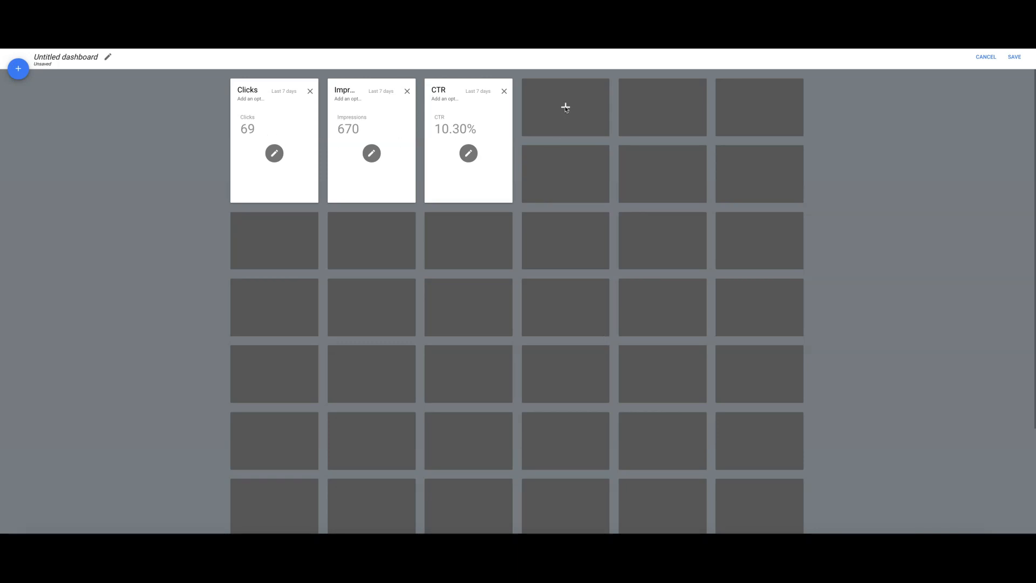
- Add a fourth scorecard with the Avg. CPC metric titled 'Avg. CPC', showing $19.93
{"action": "left_click", "coordinate": [564, 107]}
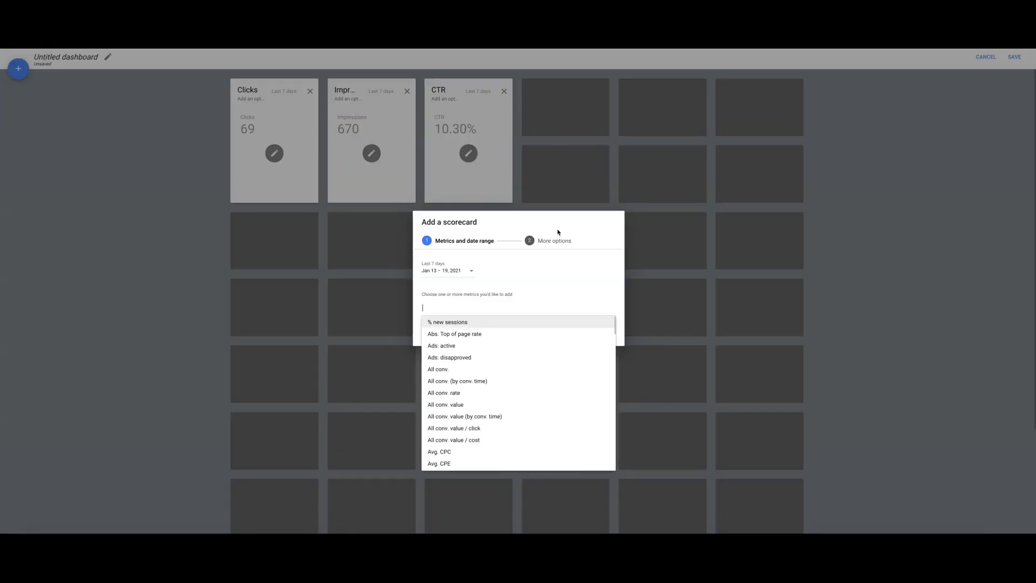
{"action": "type", "text": "avg"}
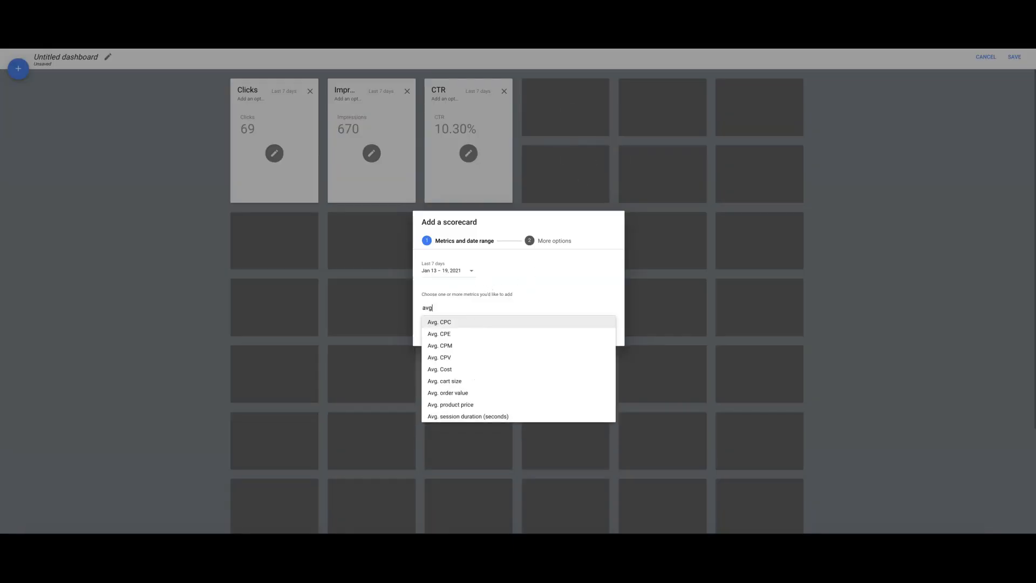
{"action": "left_click", "coordinate": [439, 321]}
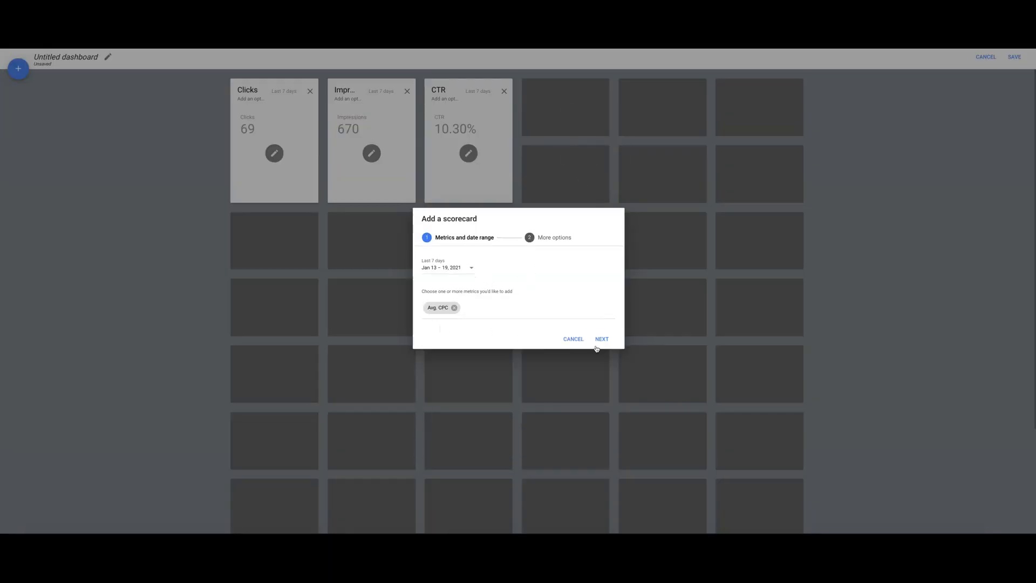
{"action": "left_click", "coordinate": [601, 338]}
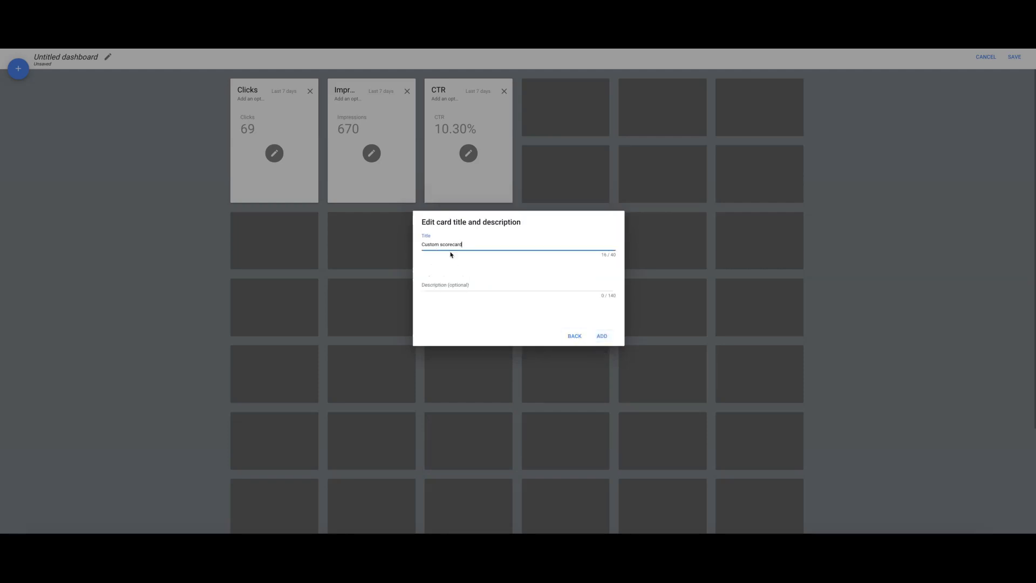
{"action": "type", "text": "A"}
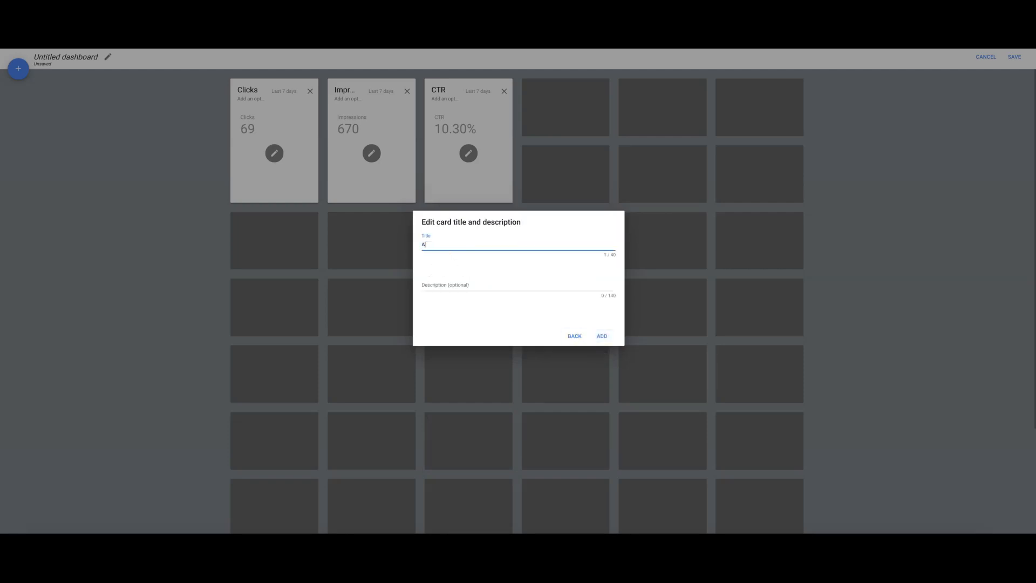
{"action": "type", "text": "Avg. CPC"}
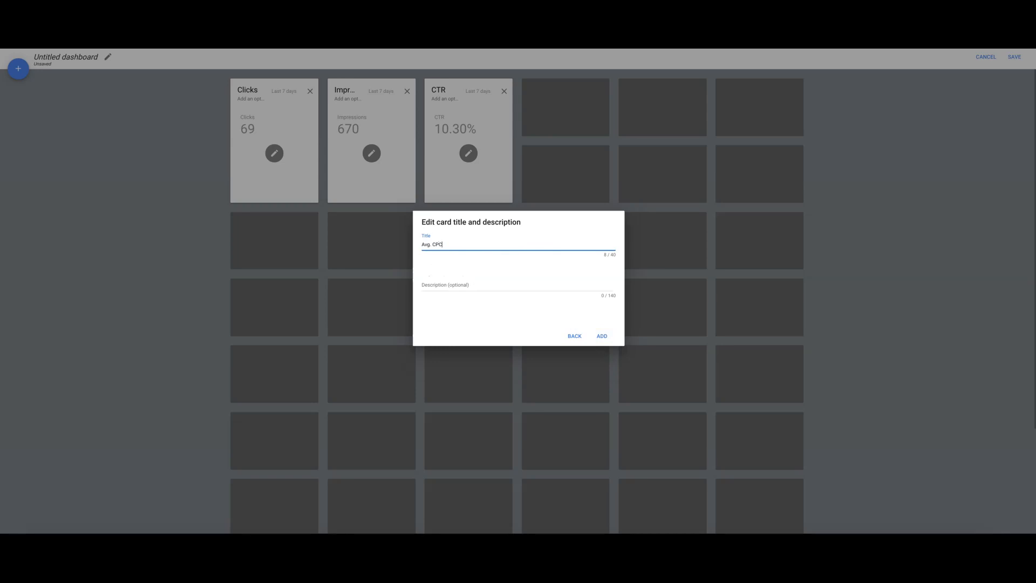
{"action": "left_click", "coordinate": [601, 336]}
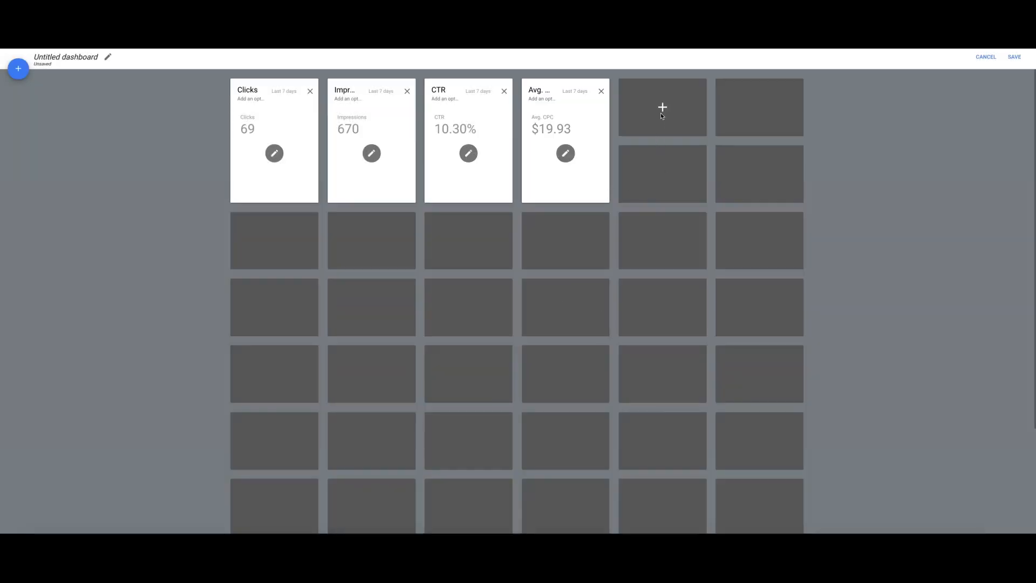
- Add a fifth scorecard with the Cost metric titled 'Total Cost', showing $1.4K
{"action": "left_click", "coordinate": [661, 107]}
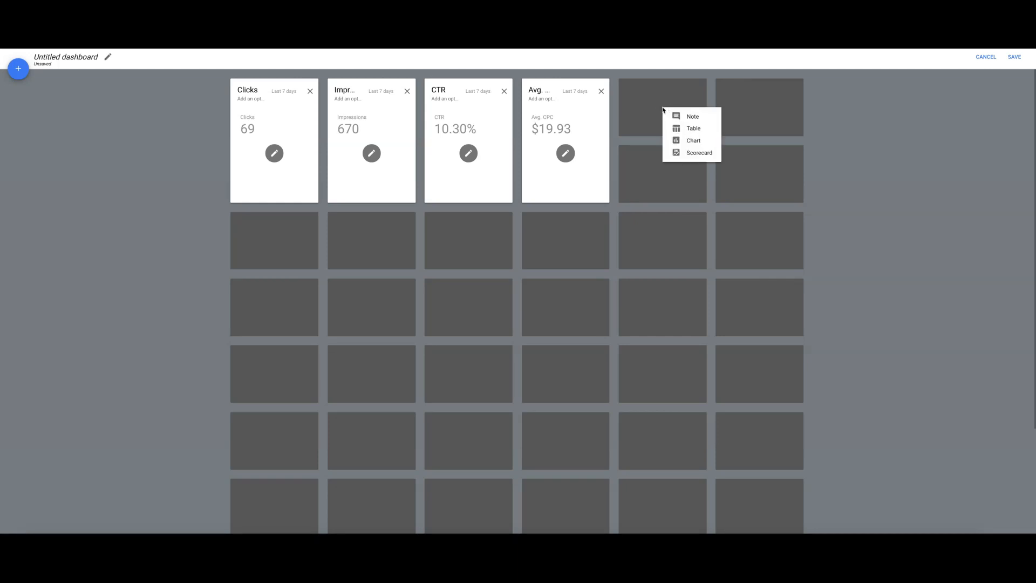
{"action": "left_click", "coordinate": [698, 152]}
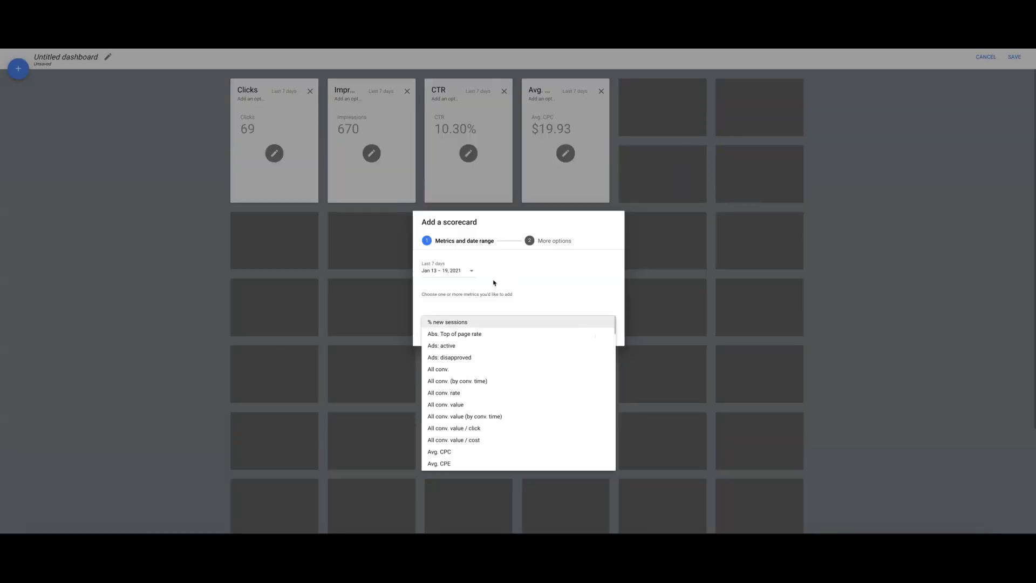
{"action": "type", "text": "cost"}
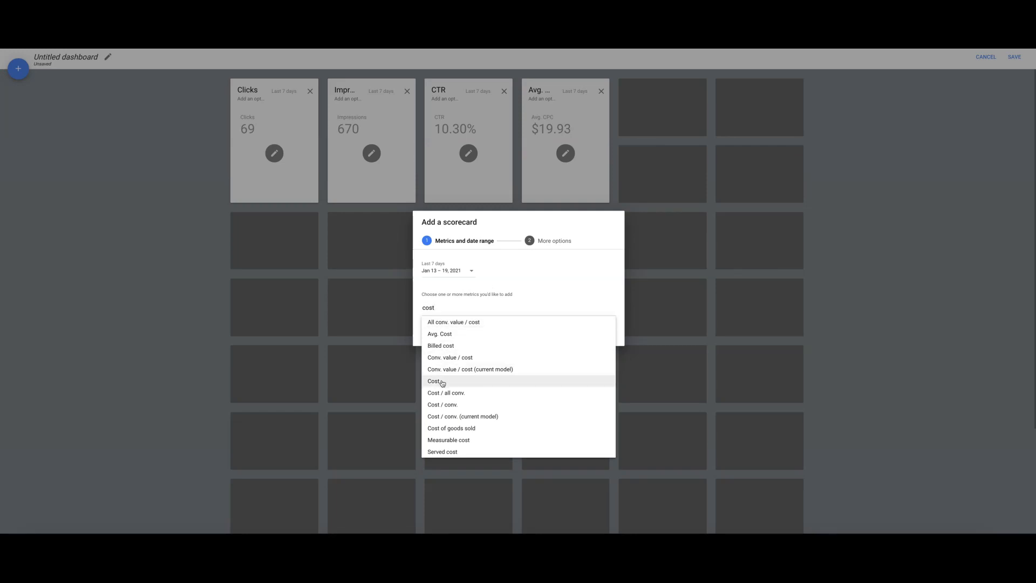
{"action": "left_click", "coordinate": [434, 381]}
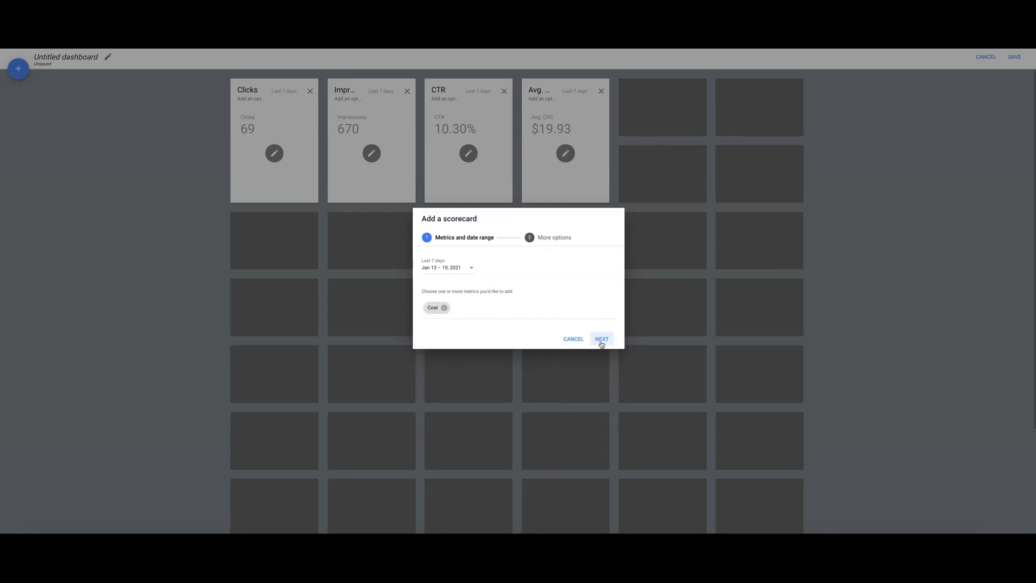
{"action": "left_click", "coordinate": [602, 338]}
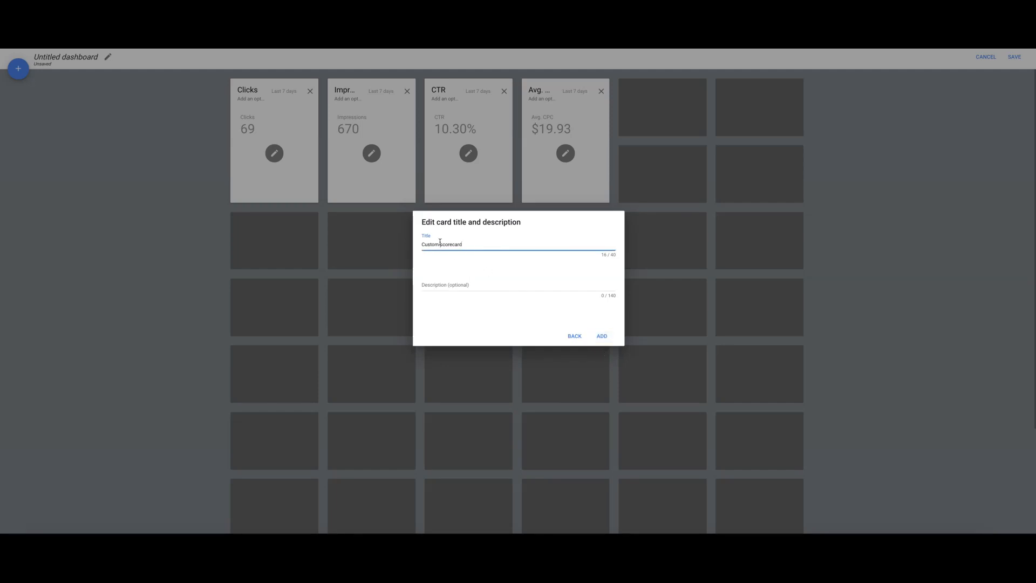
{"action": "type", "text": "Total Cost"}
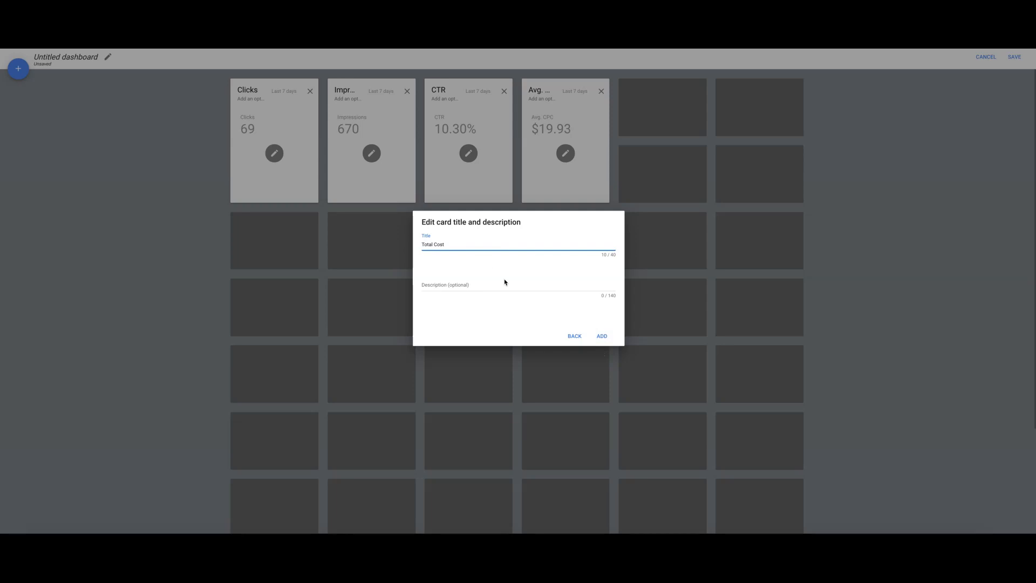
{"action": "left_click", "coordinate": [600, 336]}
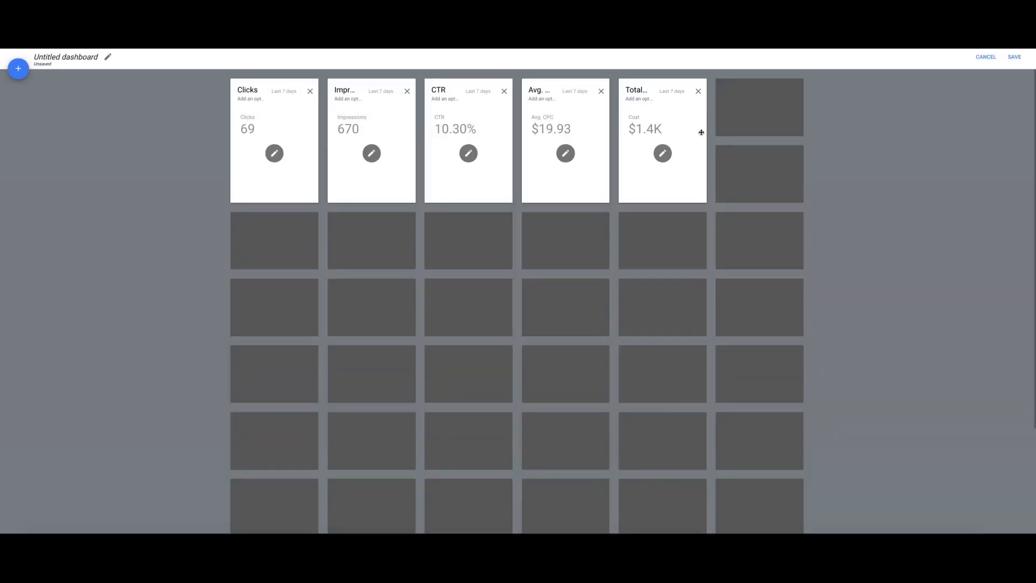
{"action": "mouse_move", "coordinate": [441, 231]}
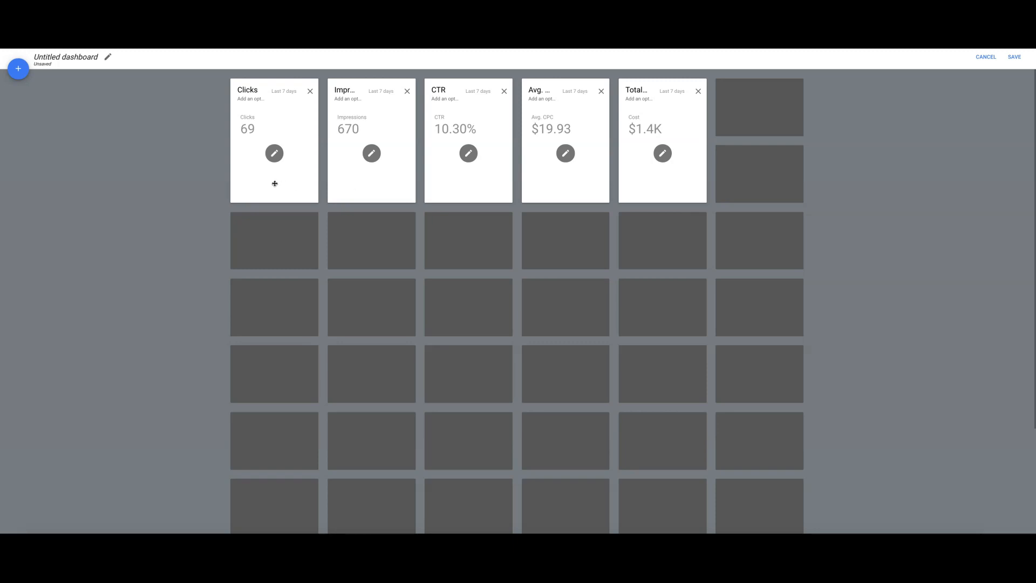
{"action": "mouse_move", "coordinate": [274, 241]}
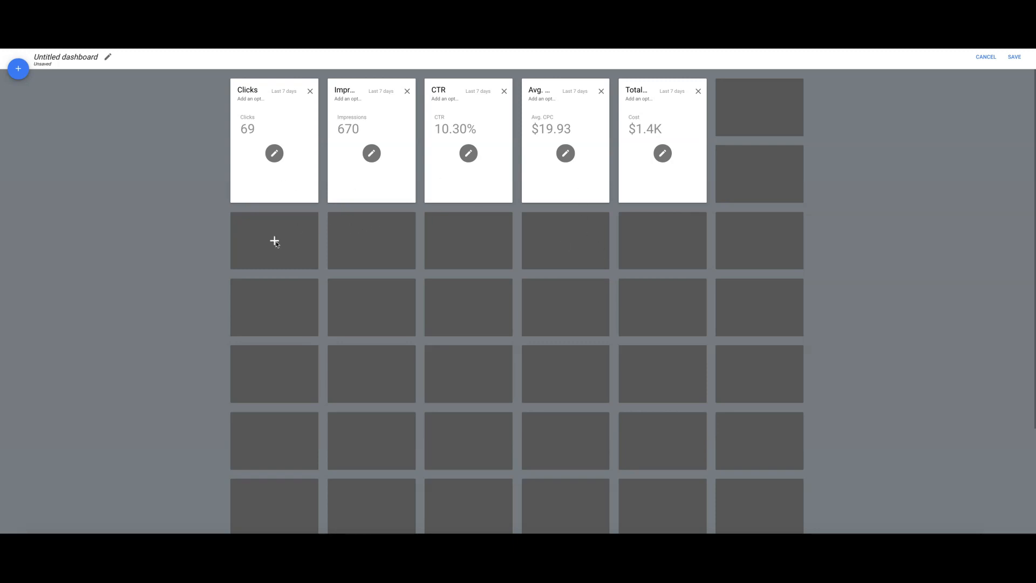
- Add a Conversions scorecard titled 'Conversions' below Clicks, showing 33.00
{"action": "left_click", "coordinate": [273, 240]}
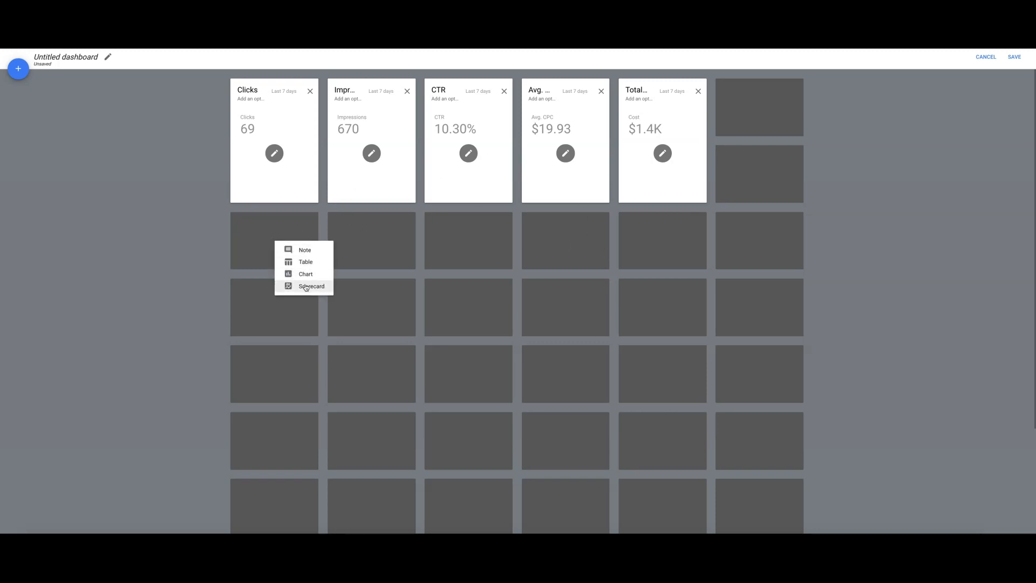
{"action": "left_click", "coordinate": [310, 286]}
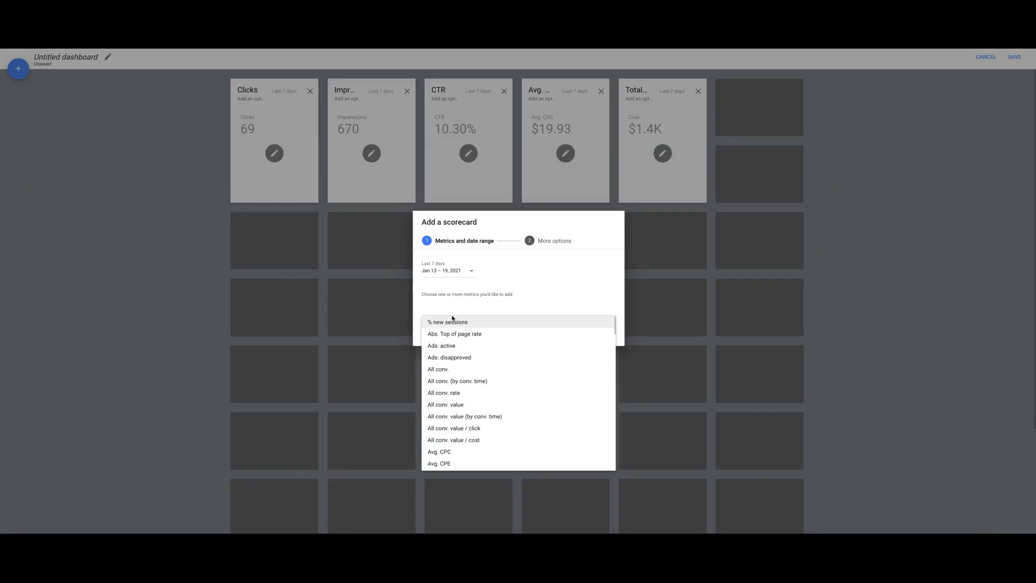
{"action": "type", "text": "conv"}
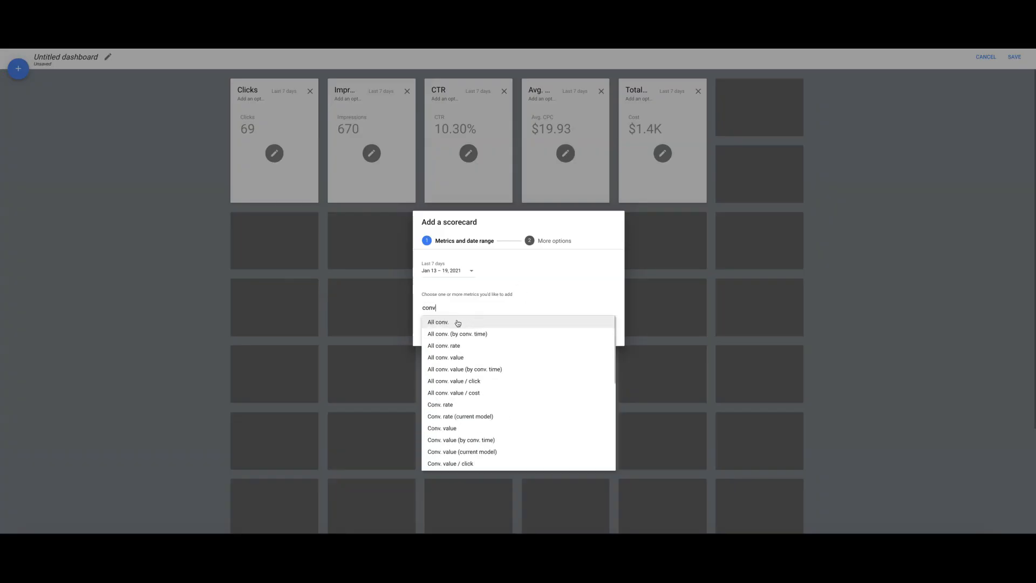
{"action": "mouse_move", "coordinate": [457, 334]}
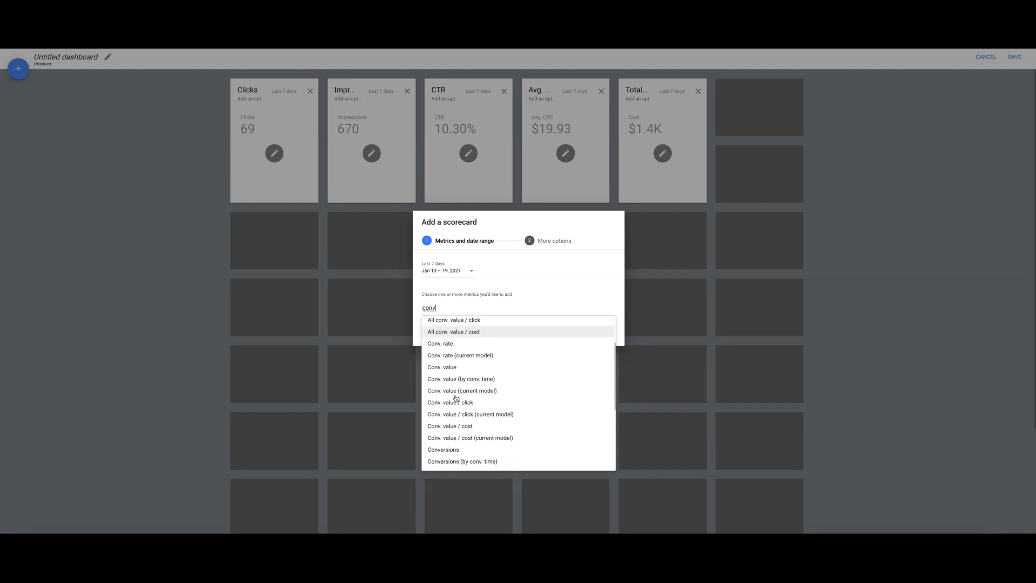
{"action": "left_click", "coordinate": [443, 449]}
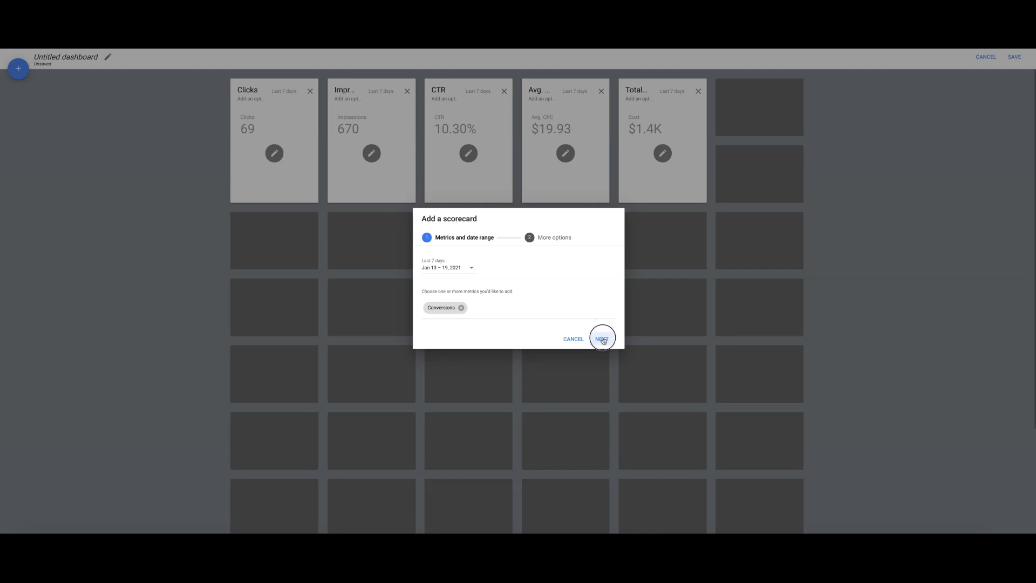
{"action": "left_click", "coordinate": [602, 338]}
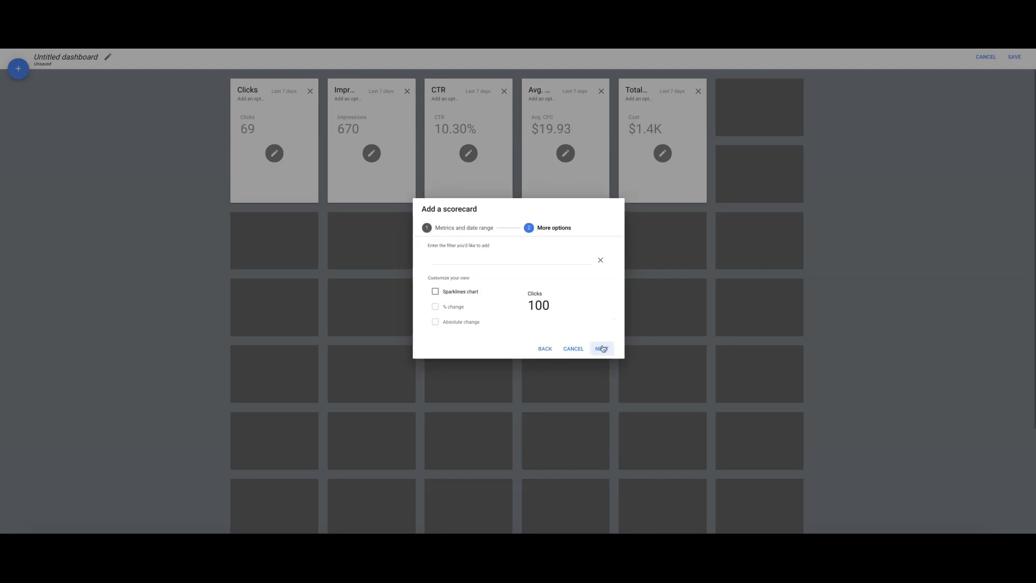
{"action": "left_click", "coordinate": [601, 349]}
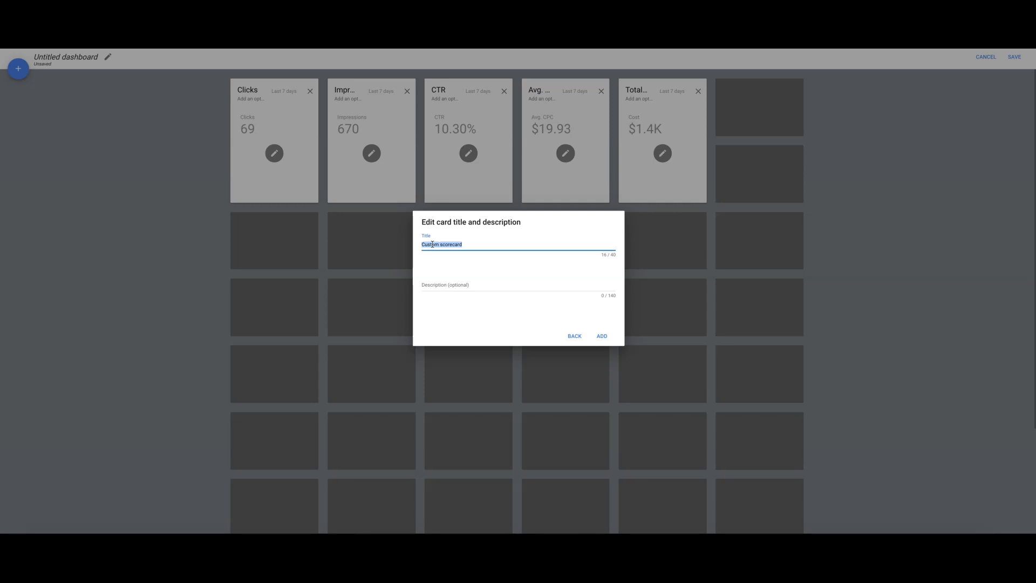
{"action": "type", "text": "Conversions"}
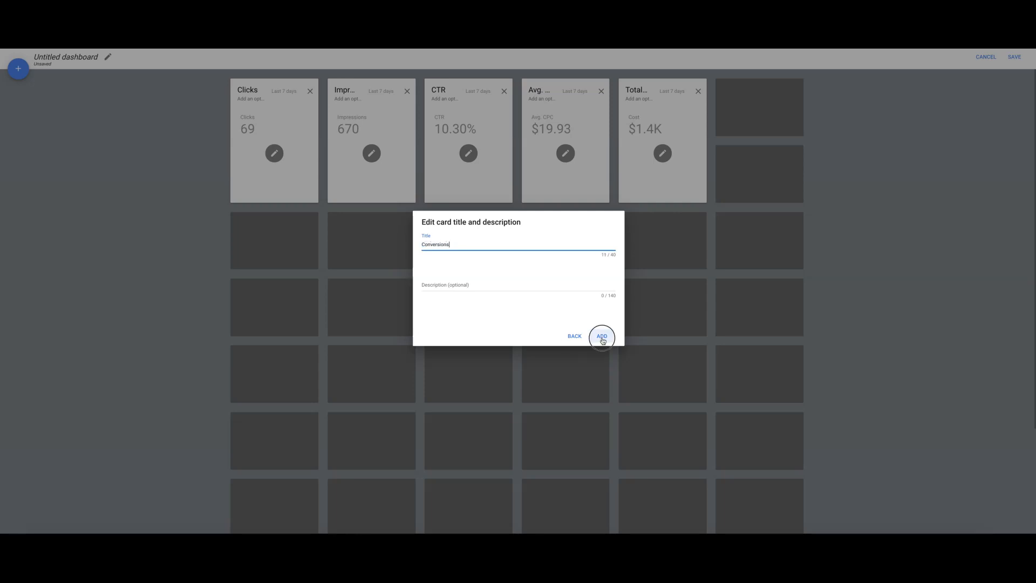
{"action": "left_click", "coordinate": [602, 336]}
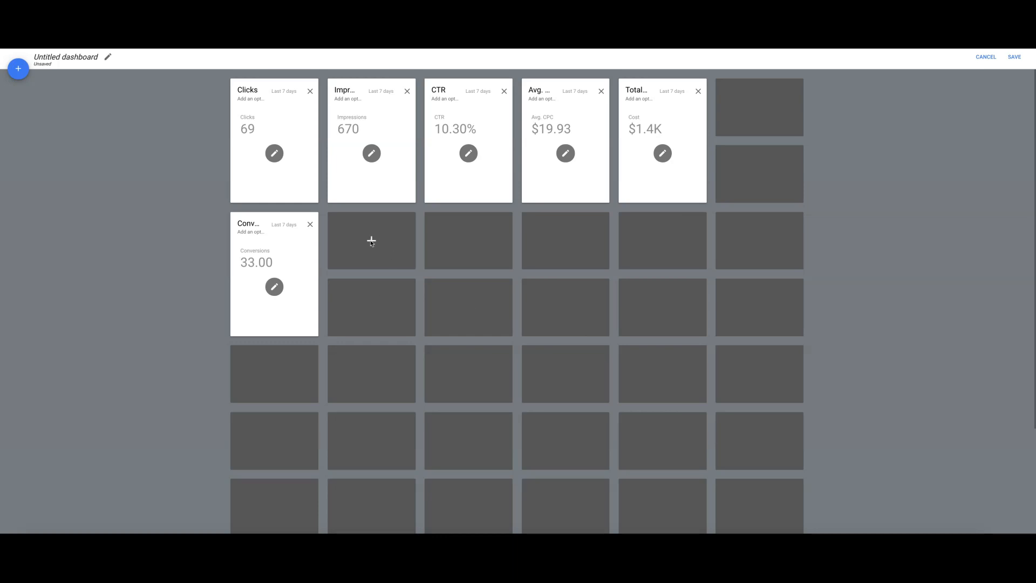
- Add a Cost / conv. scorecard titled 'Cost Per Conversions' beside Conversions, showing $41.68
{"action": "left_click", "coordinate": [370, 241]}
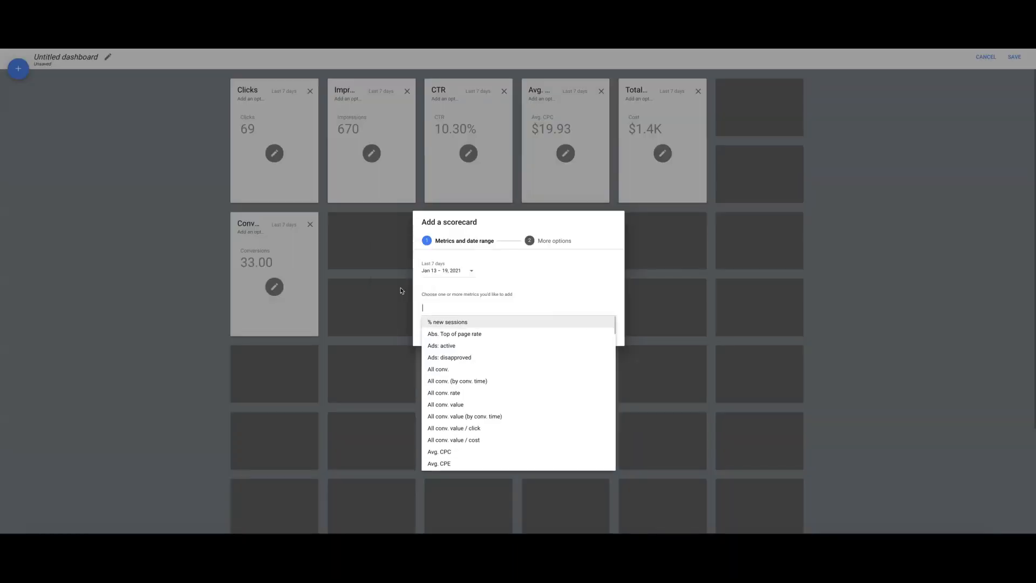
{"action": "type", "text": "cost"}
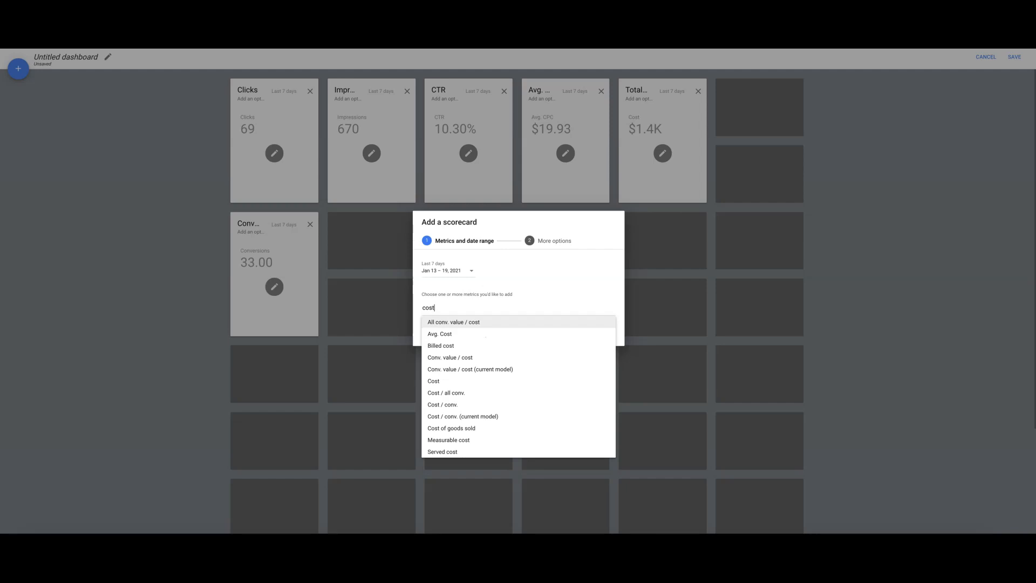
{"action": "left_click", "coordinate": [442, 405]}
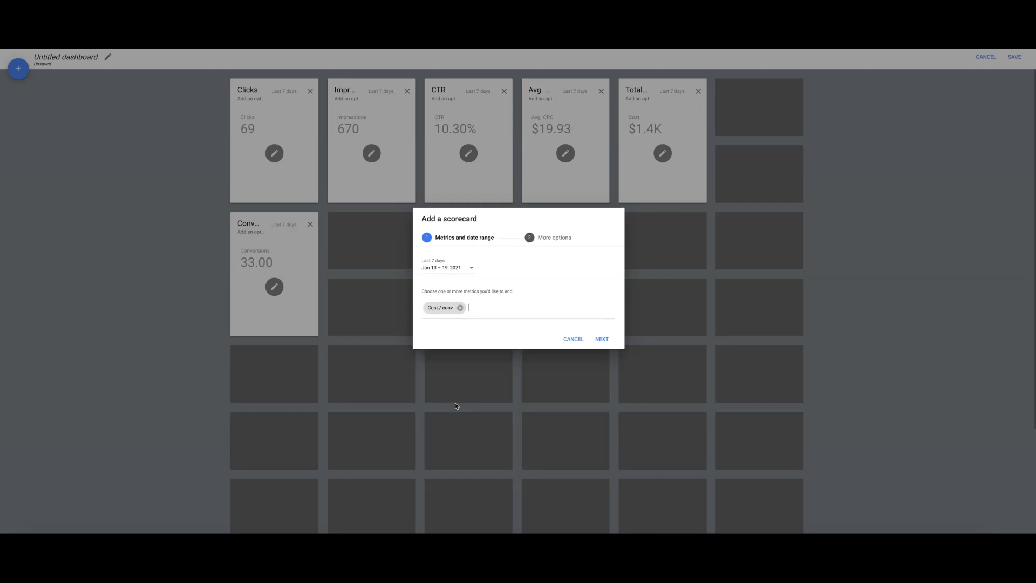
{"action": "left_click", "coordinate": [601, 339]}
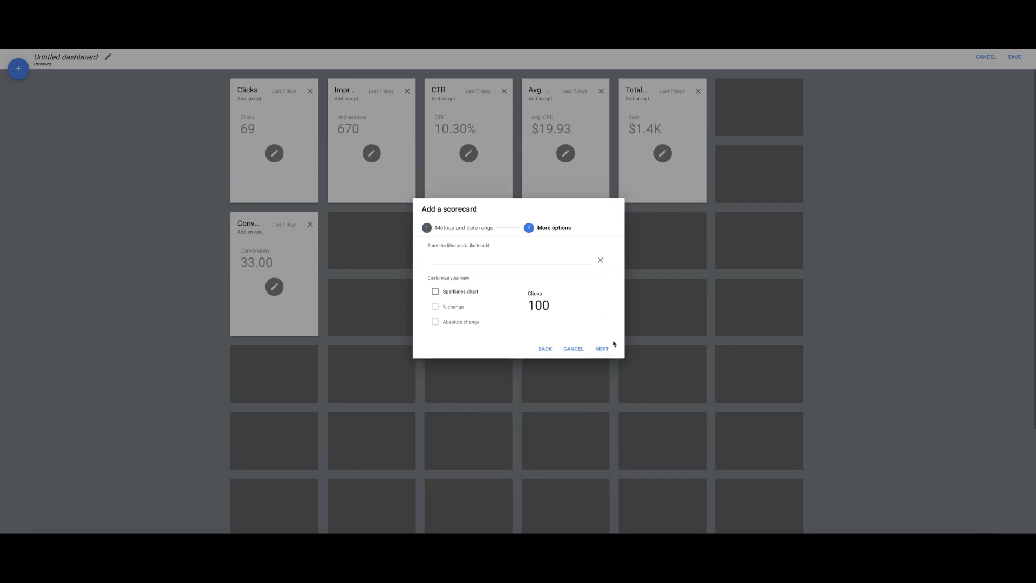
{"action": "left_click", "coordinate": [601, 349]}
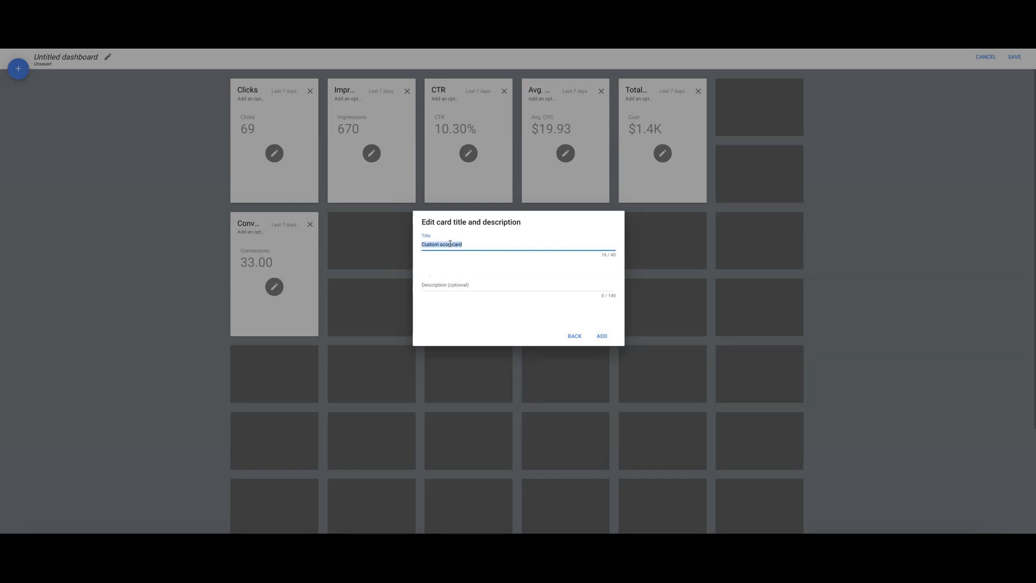
{"action": "type", "text": "Cost Per Conversion"}
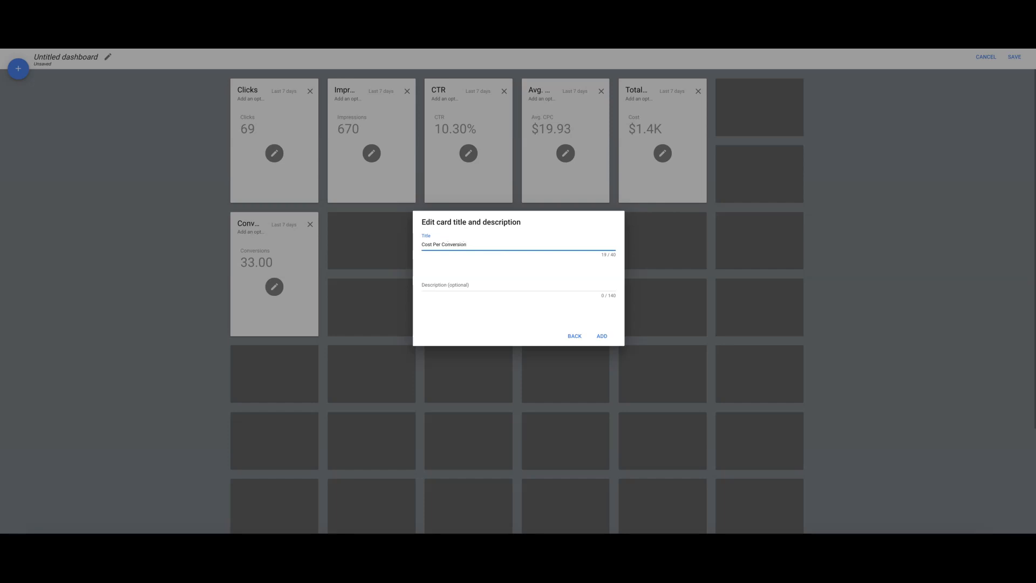
{"action": "type", "text": "s"}
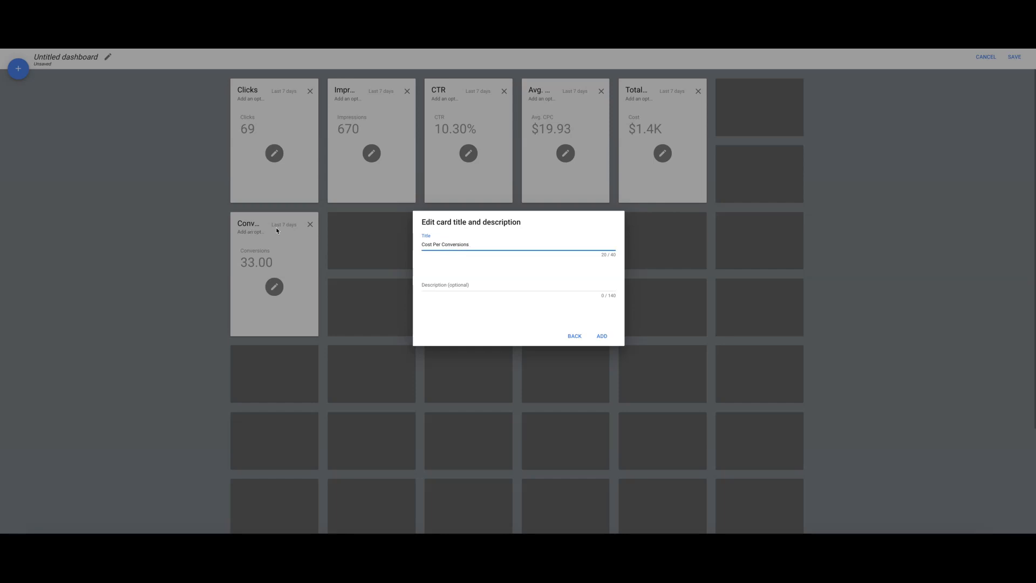
{"action": "mouse_move", "coordinate": [661, 347]}
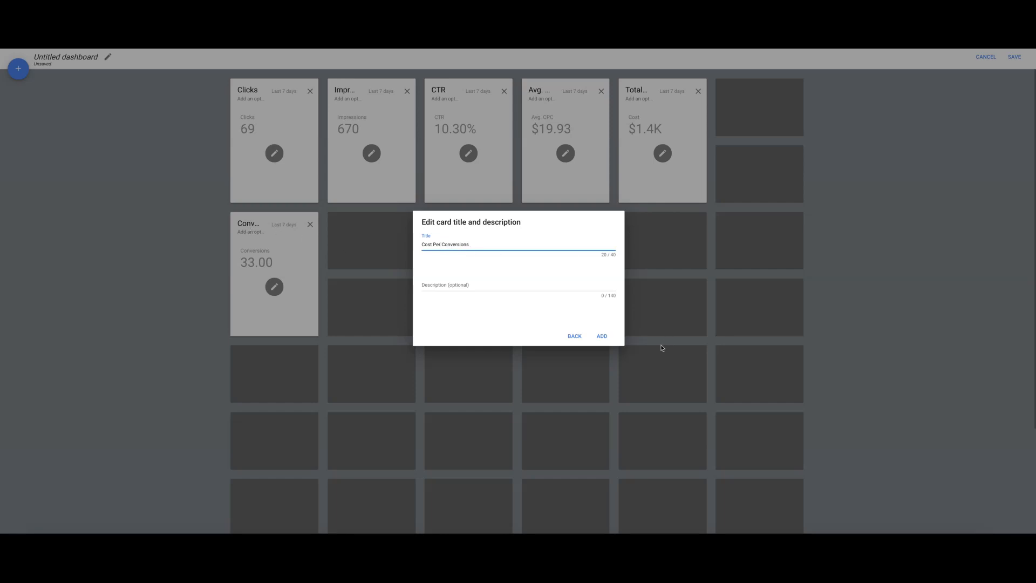
{"action": "mouse_move", "coordinate": [411, 245]}
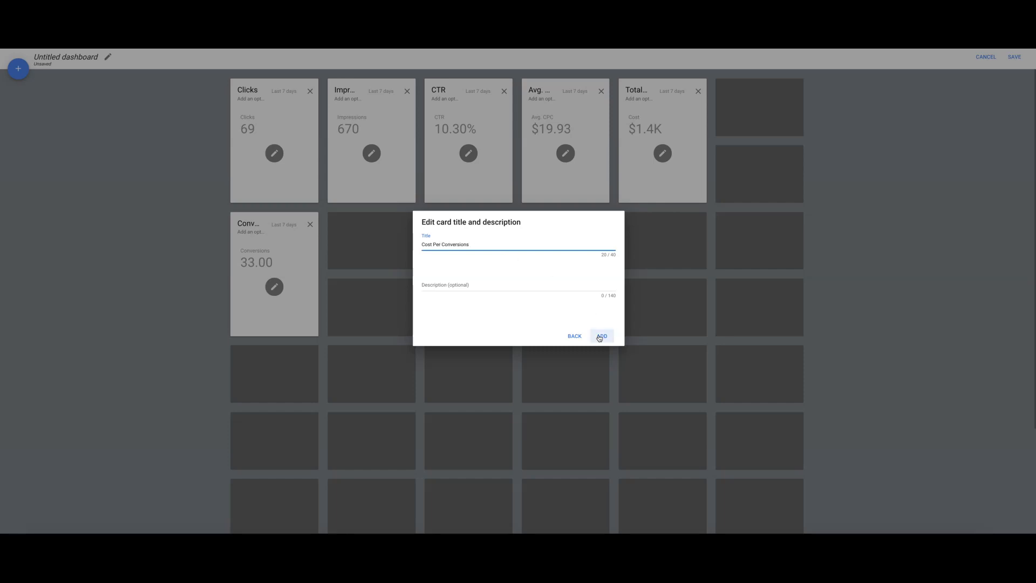
{"action": "left_click", "coordinate": [601, 335]}
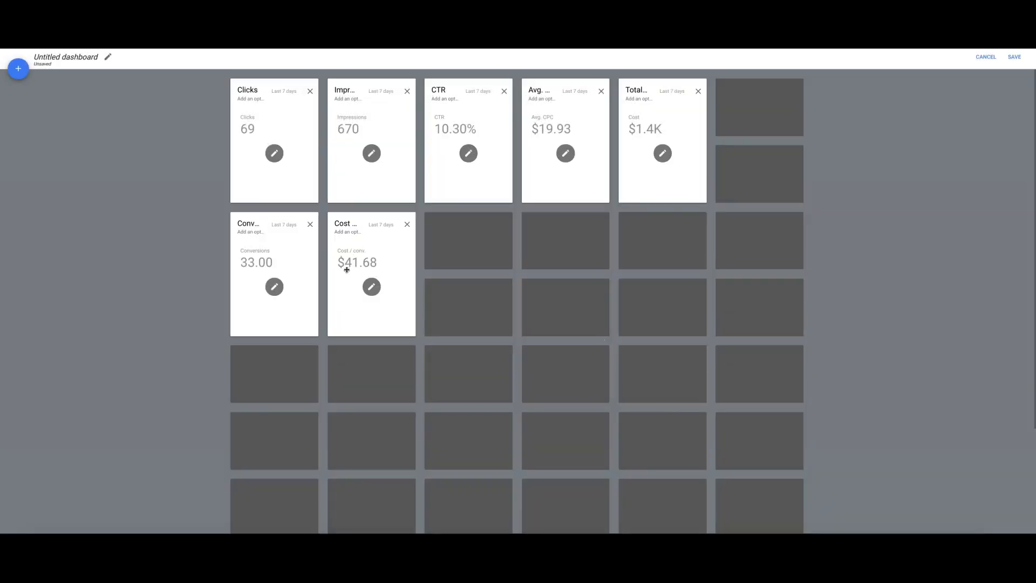
{"action": "mouse_move", "coordinate": [389, 124]}
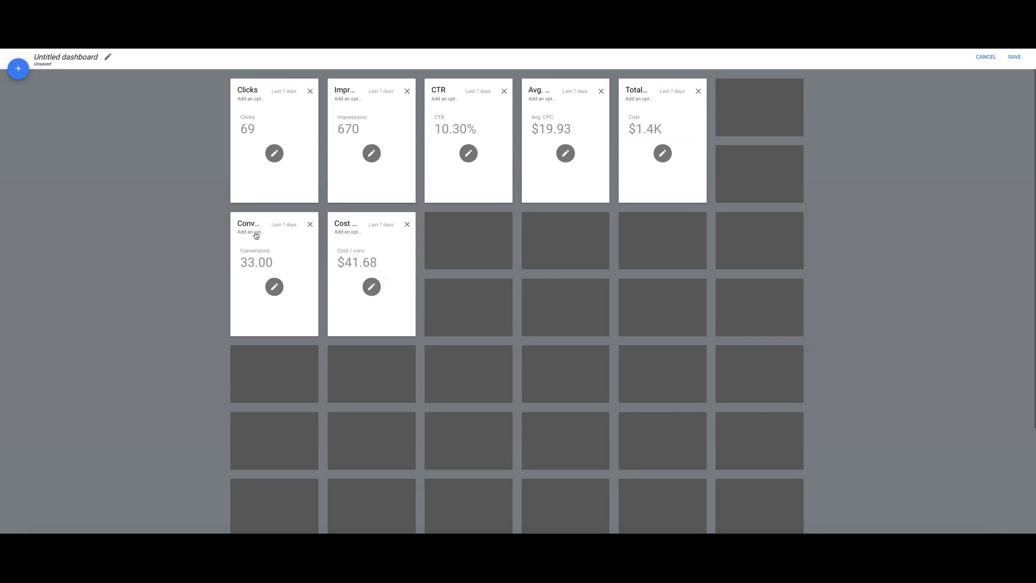
{"action": "mouse_move", "coordinate": [358, 236]}
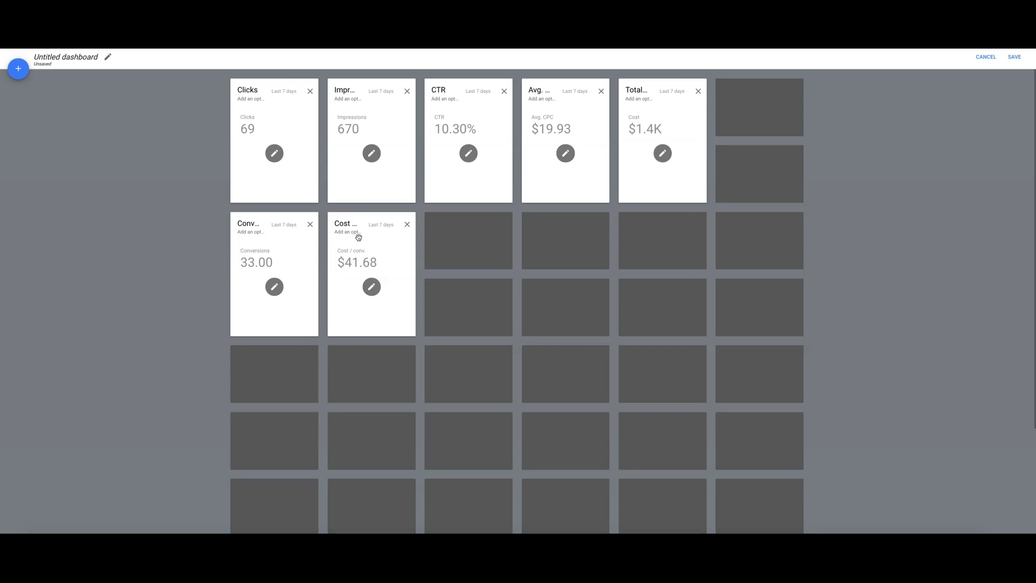
{"action": "mouse_move", "coordinate": [469, 241]}
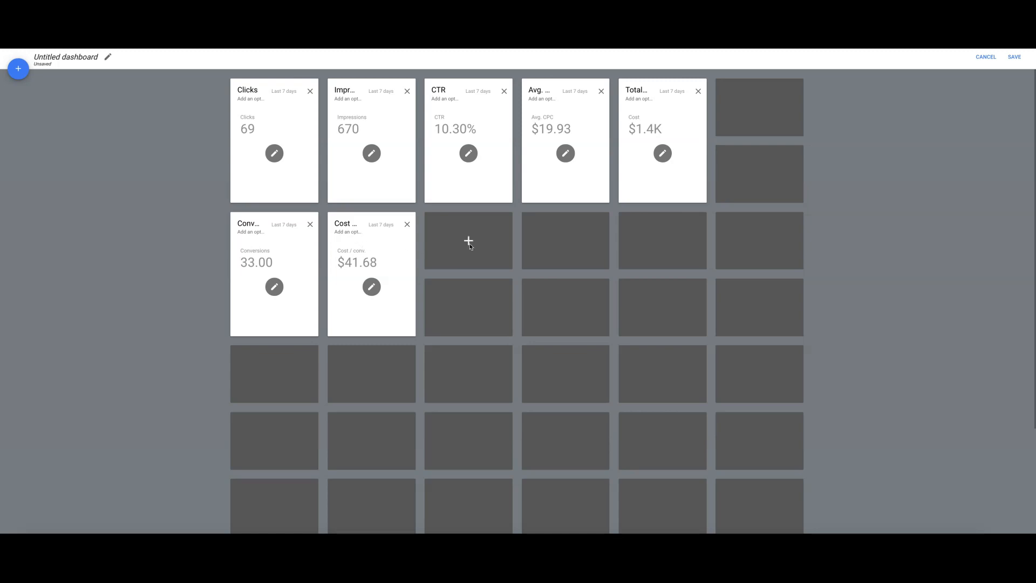
- Add a Conv. rate scorecard titled 'Conv Rate' in the next tile, showing 47.83%
{"action": "left_click", "coordinate": [467, 240]}
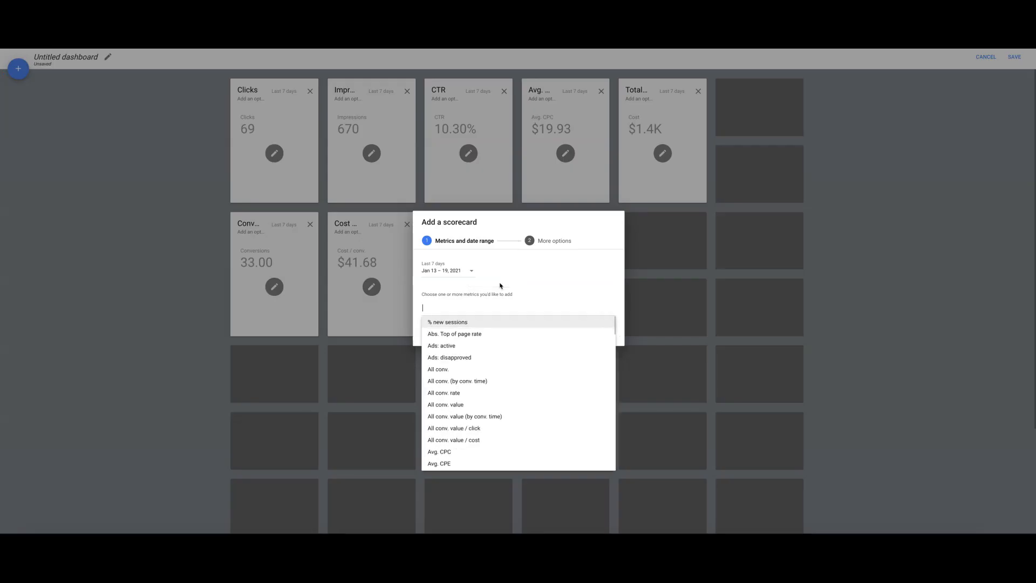
{"action": "type", "text": "conv"}
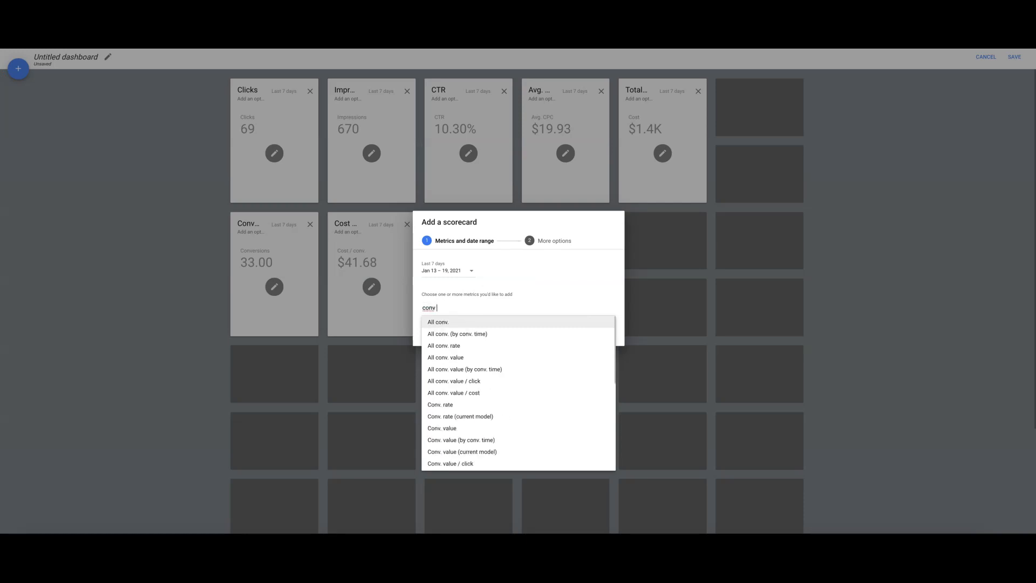
{"action": "left_click", "coordinate": [441, 405]}
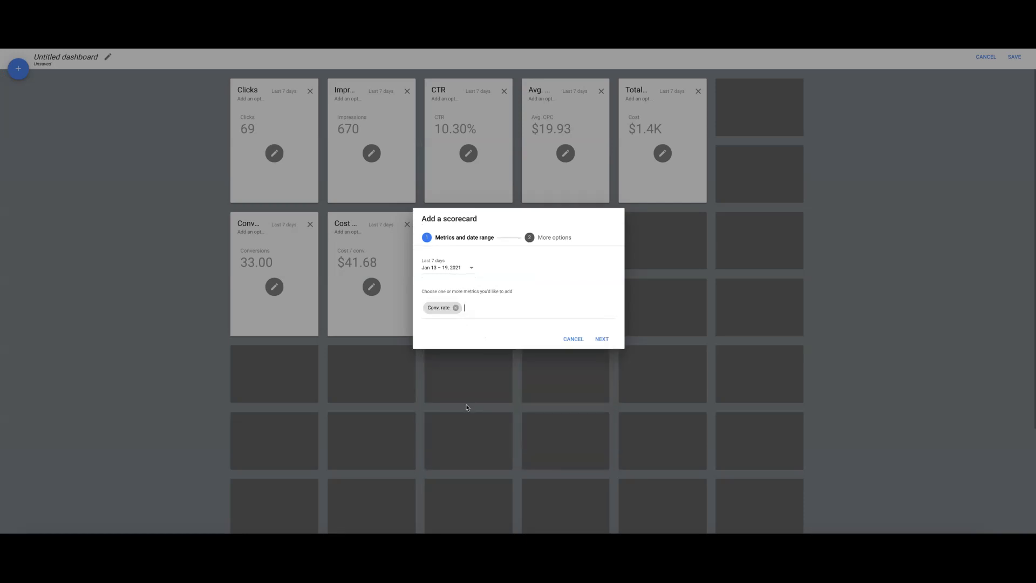
{"action": "left_click", "coordinate": [601, 338]}
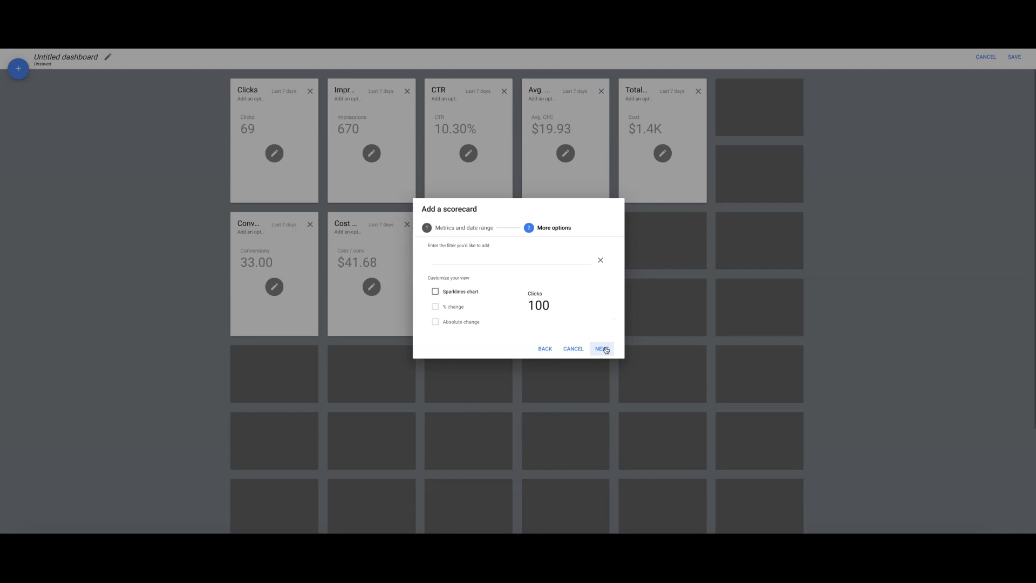
{"action": "left_click", "coordinate": [601, 349]}
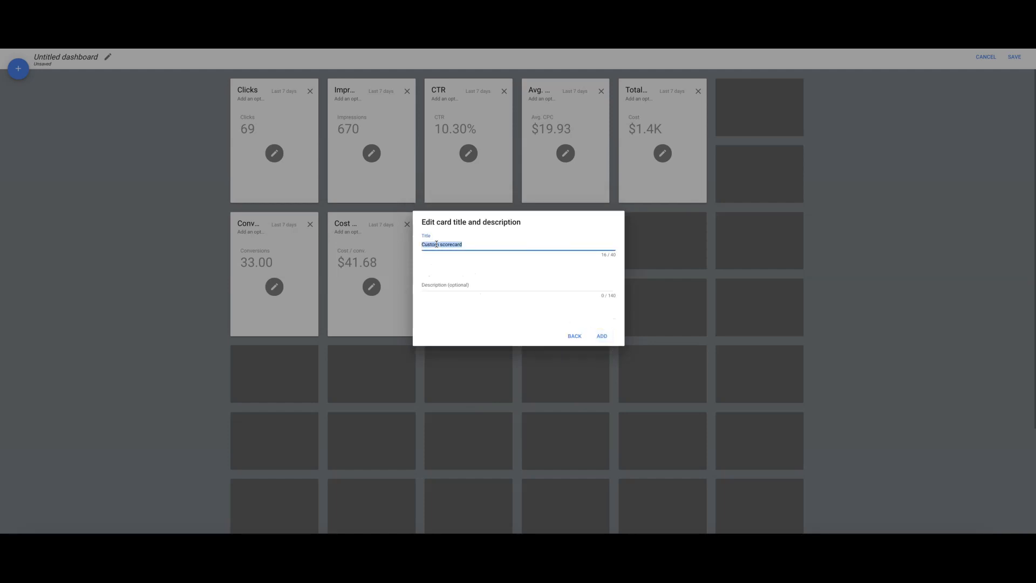
{"action": "type", "text": "Conv R"}
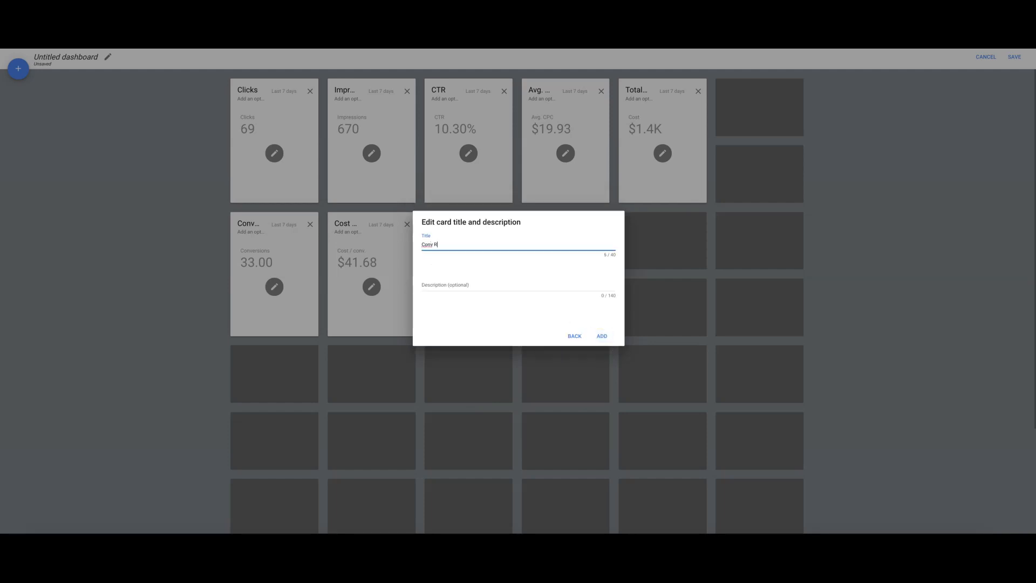
{"action": "left_click", "coordinate": [602, 335]}
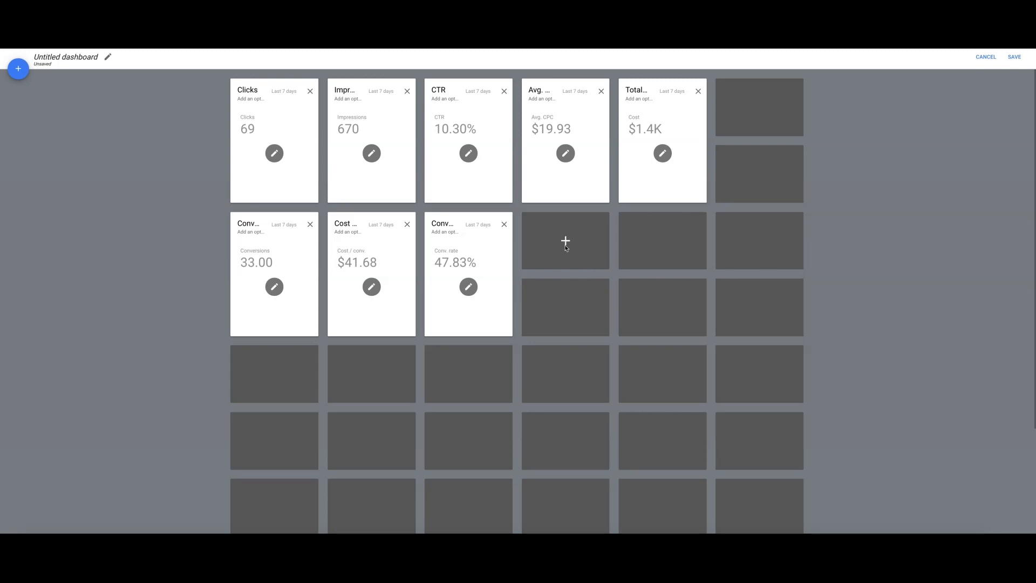
{"action": "left_click", "coordinate": [565, 240]}
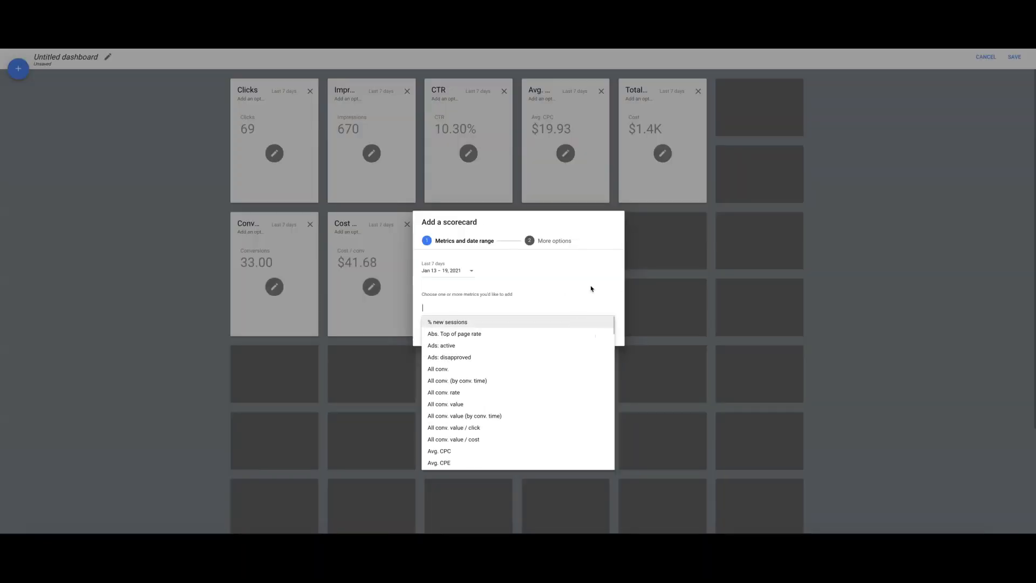
{"action": "scroll", "scroll_direction": "down", "scroll_amount": 3}
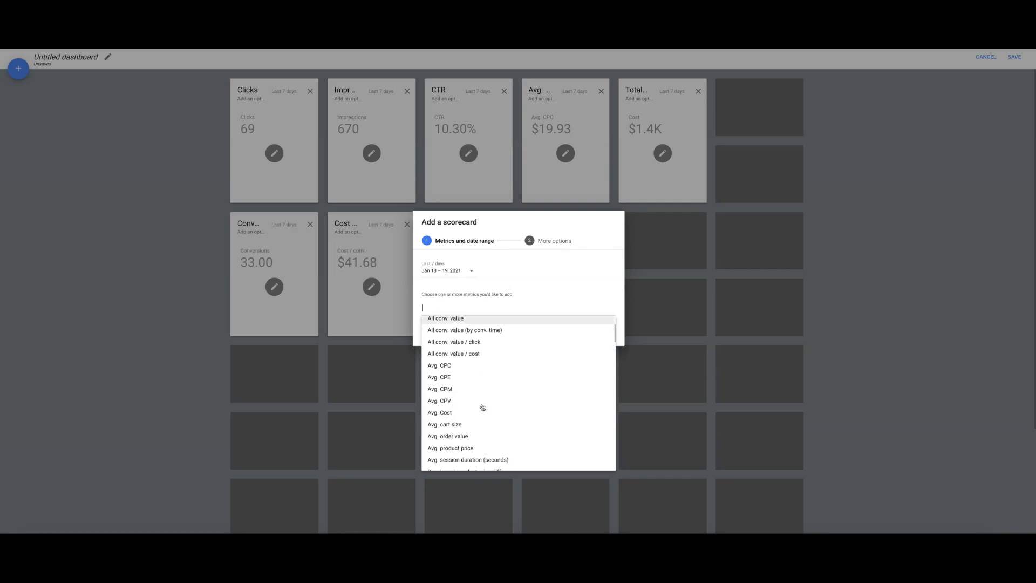
{"action": "scroll", "scroll_direction": "down", "scroll_amount": 3}
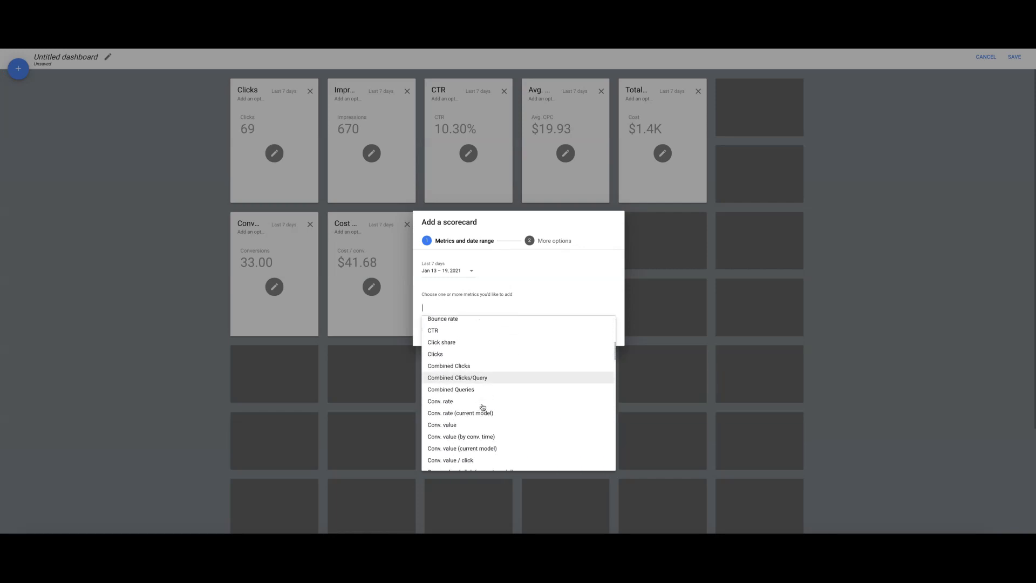
{"action": "scroll", "scroll_direction": "down", "scroll_amount": 3}
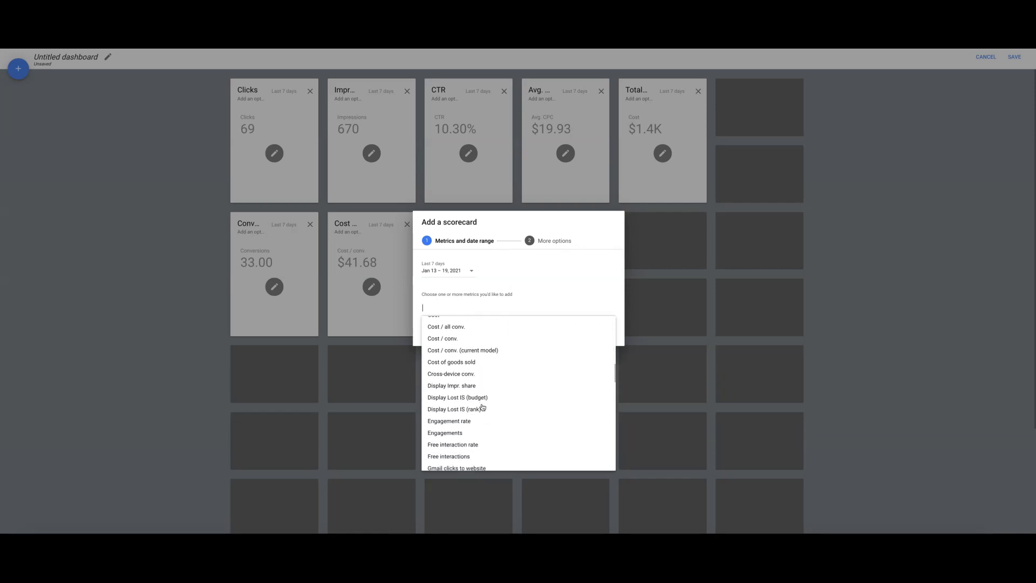
{"action": "scroll", "scroll_direction": "down", "scroll_amount": 3}
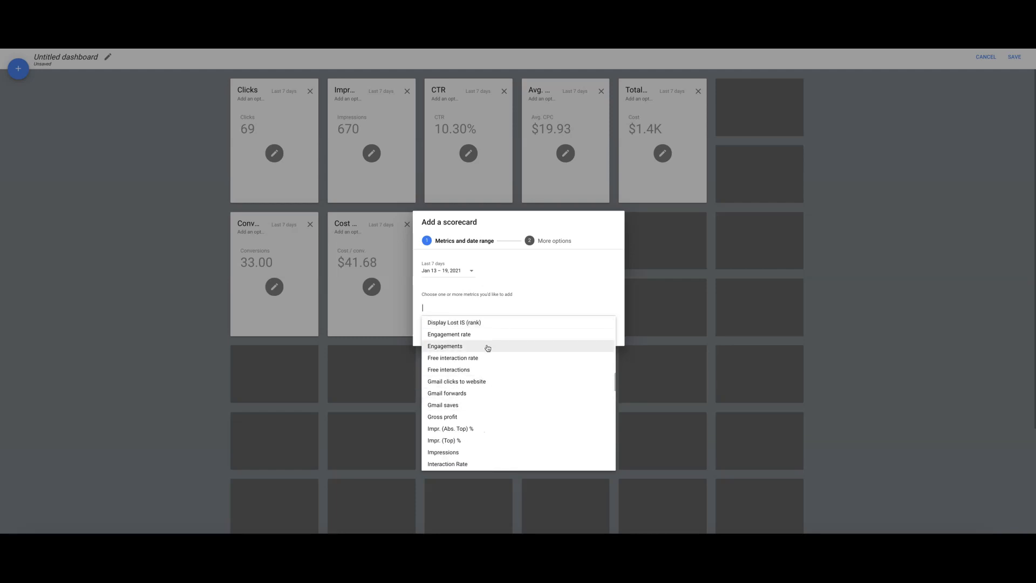
{"action": "scroll", "scroll_direction": "down", "scroll_amount": 3}
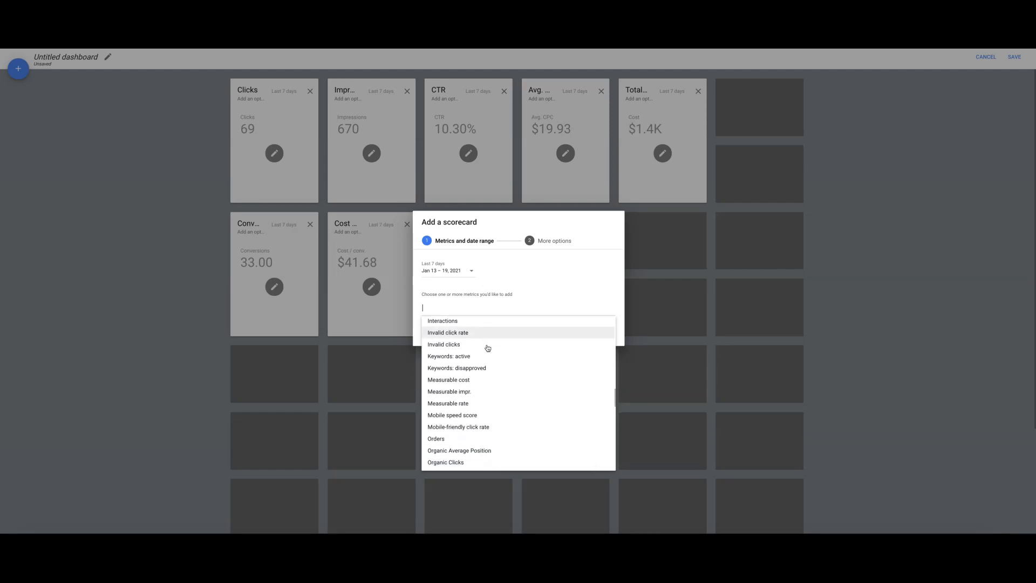
{"action": "scroll", "scroll_direction": "down", "scroll_amount": 3}
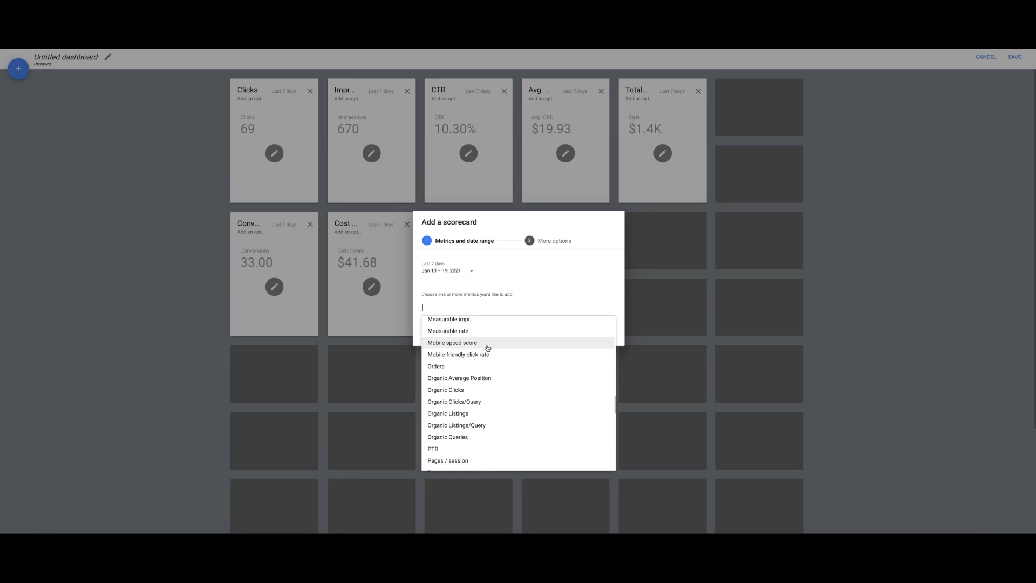
{"action": "scroll", "scroll_direction": "down", "scroll_amount": 3}
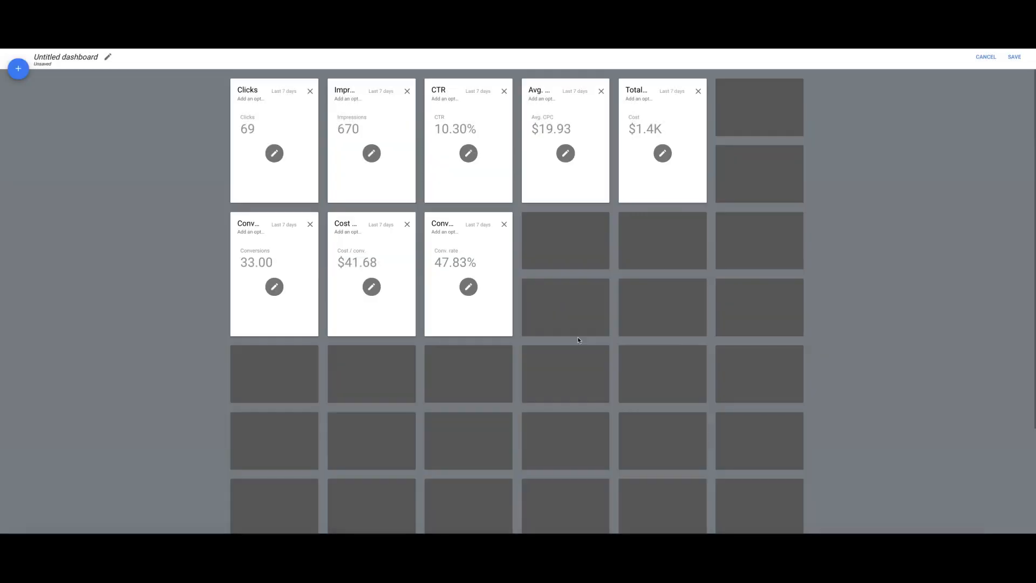
{"action": "mouse_move", "coordinate": [274, 132]}
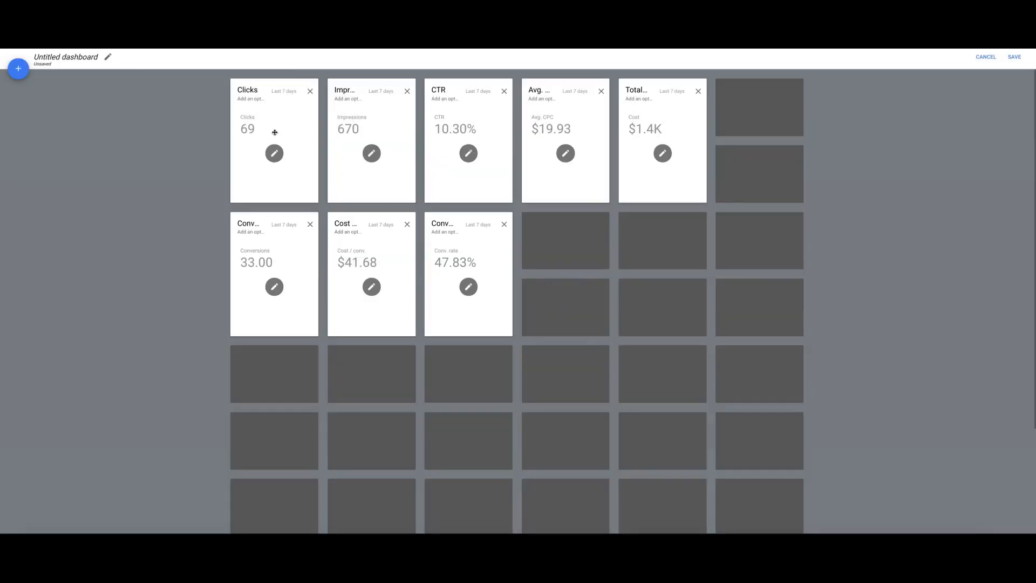
{"action": "mouse_move", "coordinate": [522, 336]}
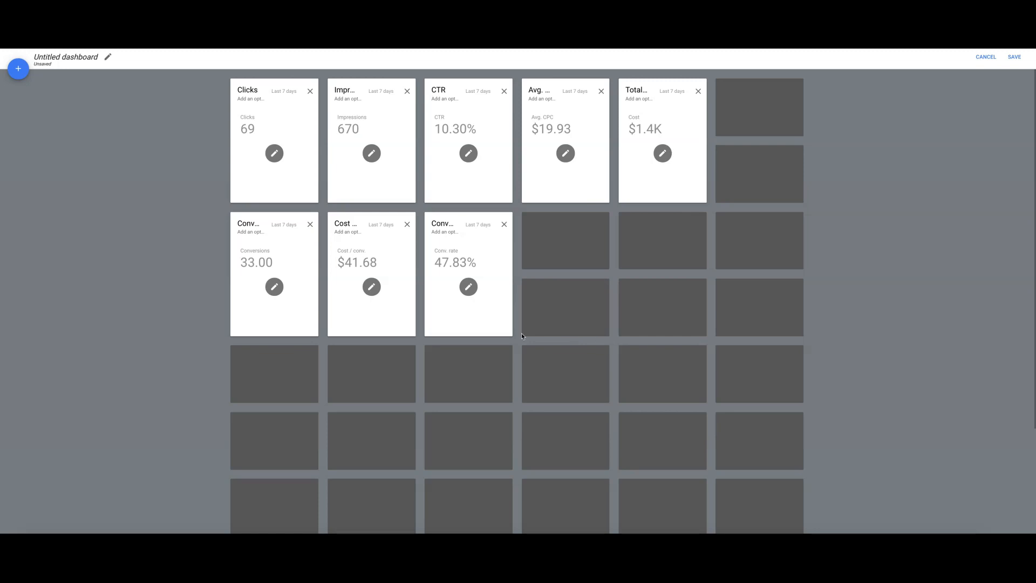
{"action": "mouse_move", "coordinate": [499, 311]}
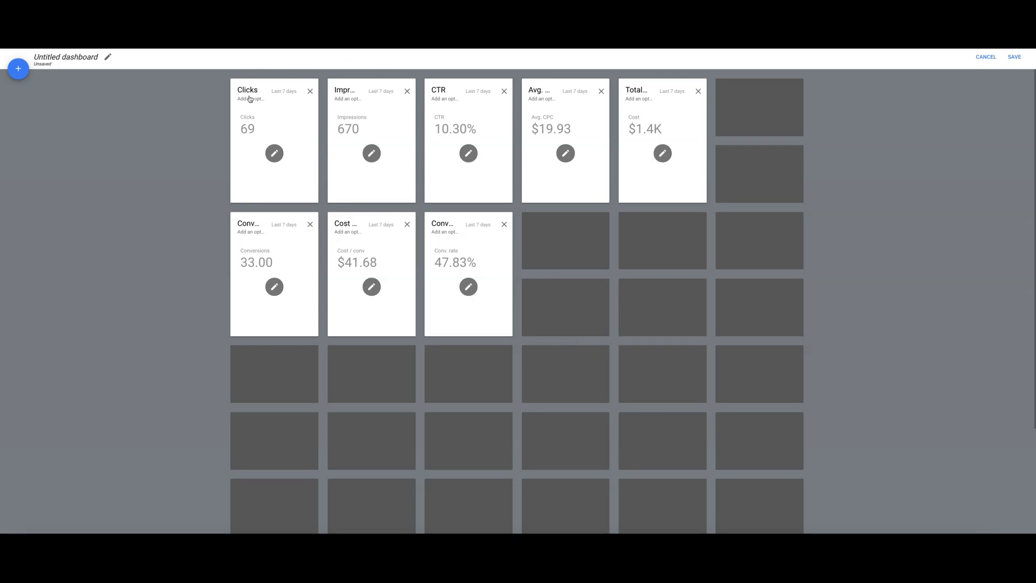
{"action": "mouse_move", "coordinate": [542, 113]}
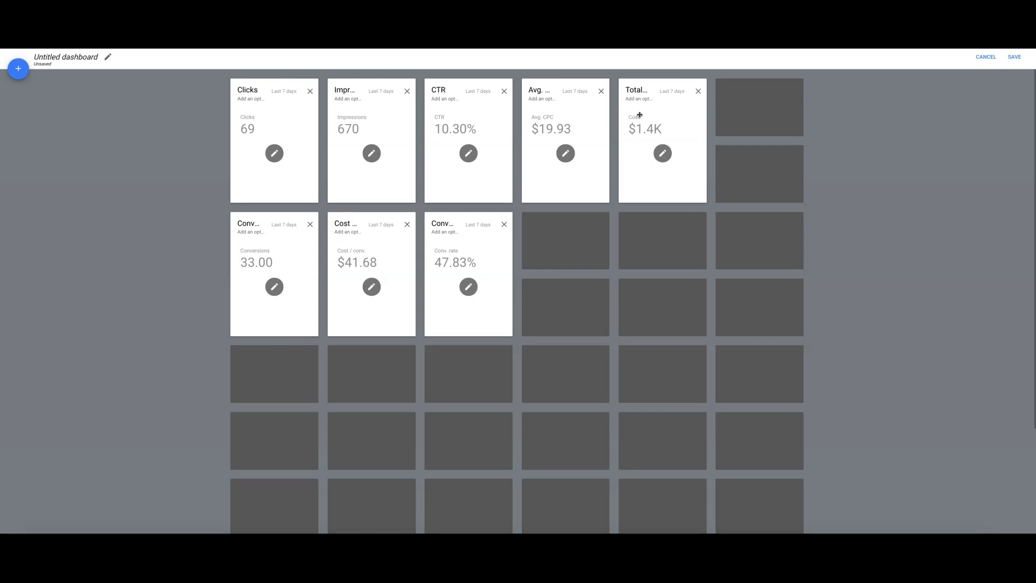
{"action": "mouse_move", "coordinate": [257, 249]}
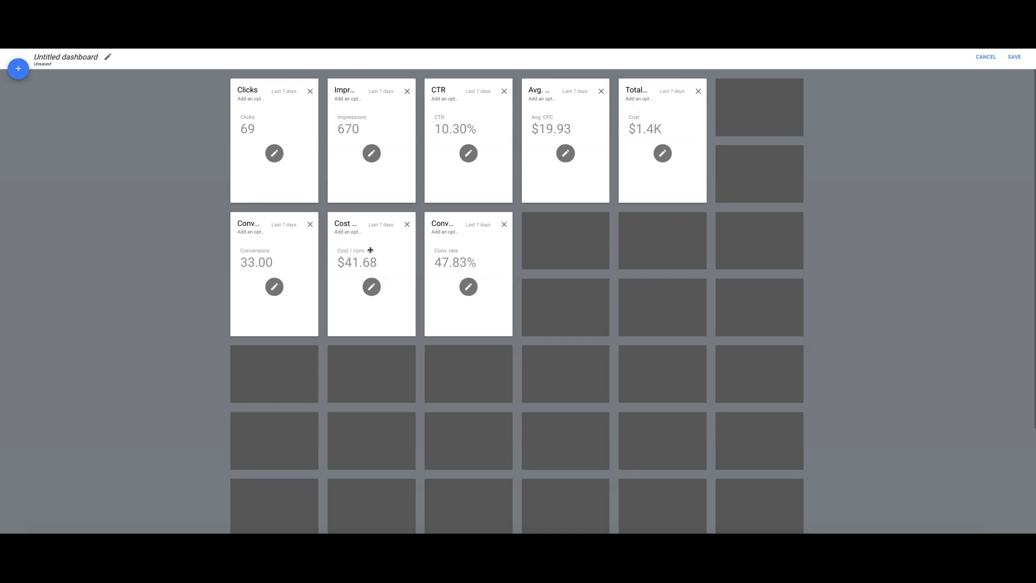
{"action": "mouse_move", "coordinate": [461, 250]}
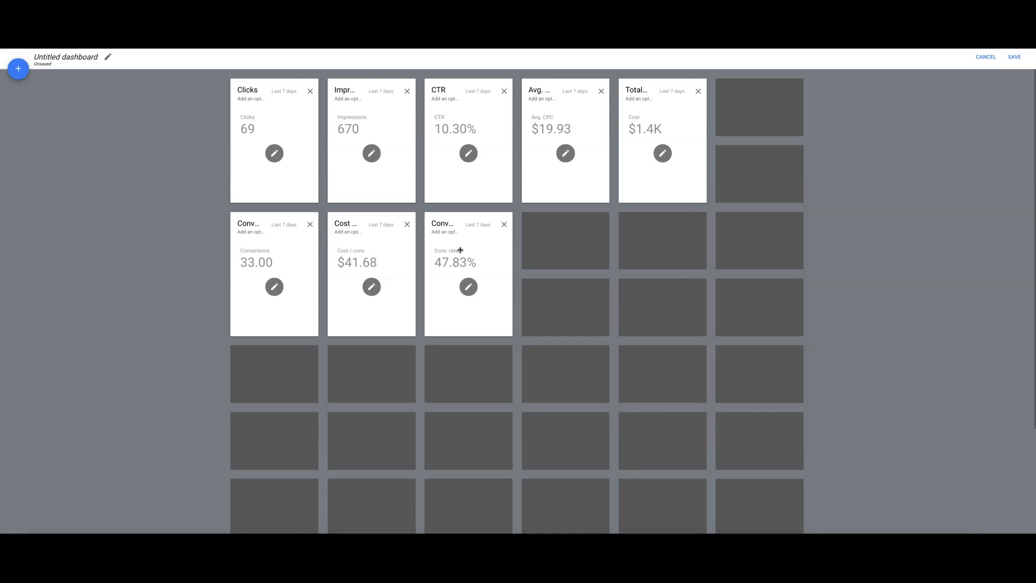
- Save the dashboard under the name 'demo report'
{"action": "left_click", "coordinate": [1014, 58]}
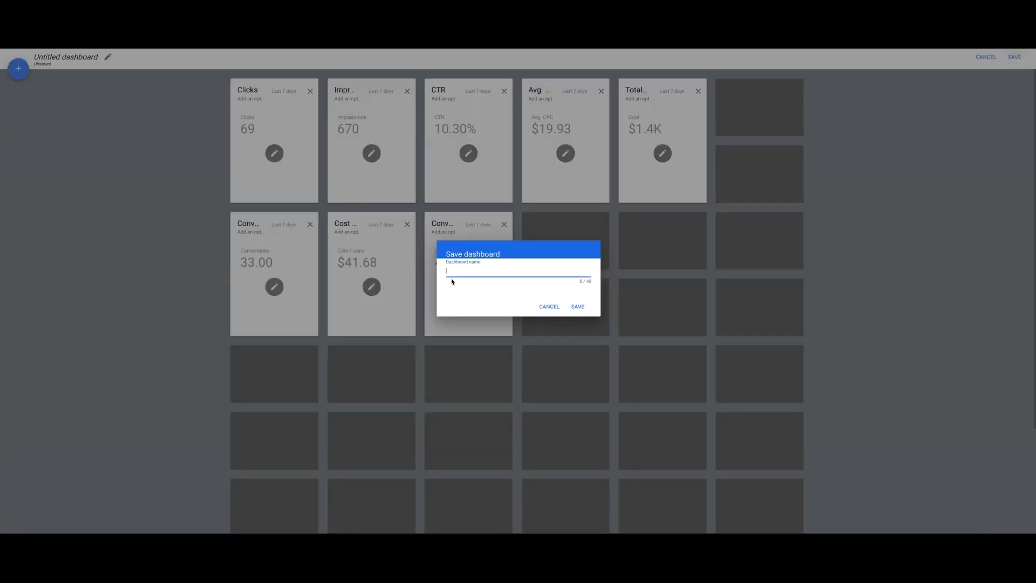
{"action": "type", "text": "demo report"}
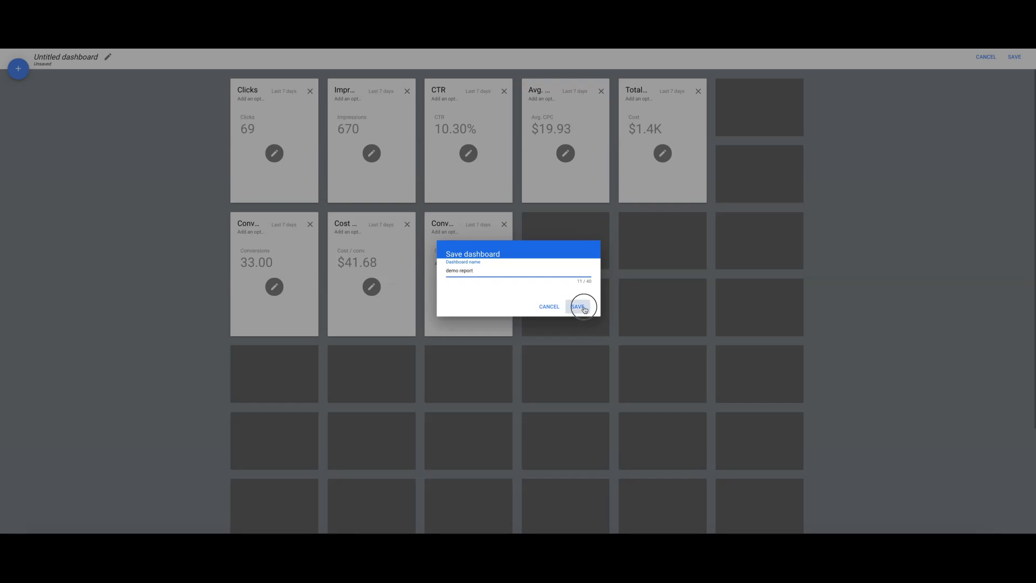
{"action": "left_click", "coordinate": [578, 305]}
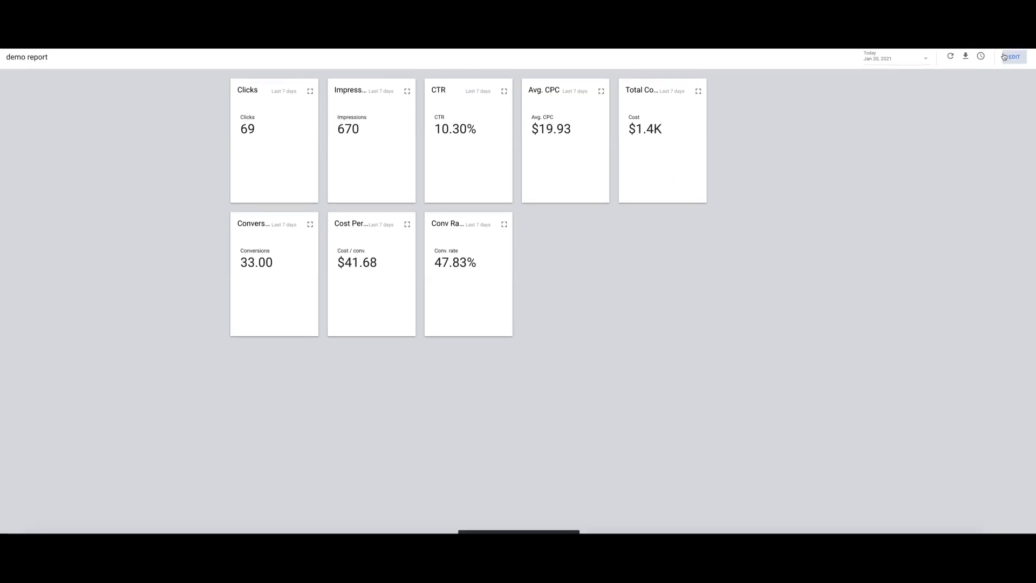
{"action": "mouse_move", "coordinate": [964, 56]}
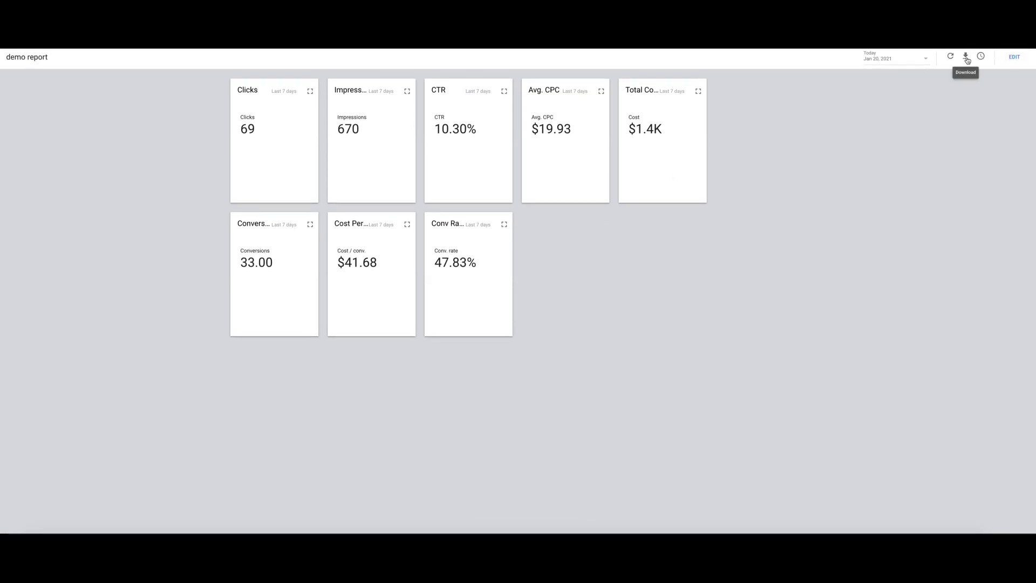
- Download the 'demo report' dashboard and review all eight scorecards in the PDF
{"action": "left_click", "coordinate": [966, 56]}
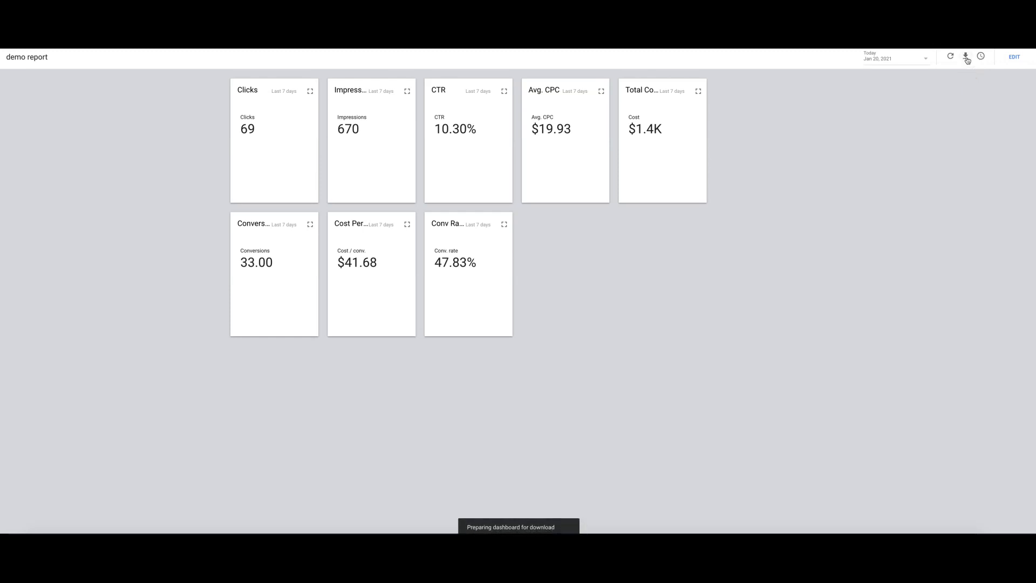
{"action": "left_click", "coordinate": [965, 56]}
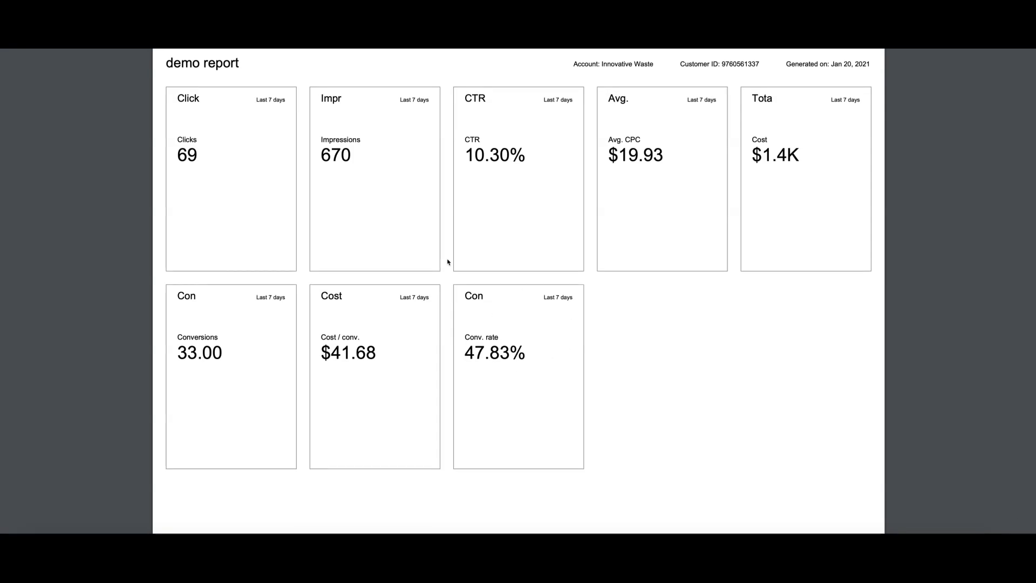
{"action": "scroll", "scroll_direction": "down", "scroll_amount": 3}
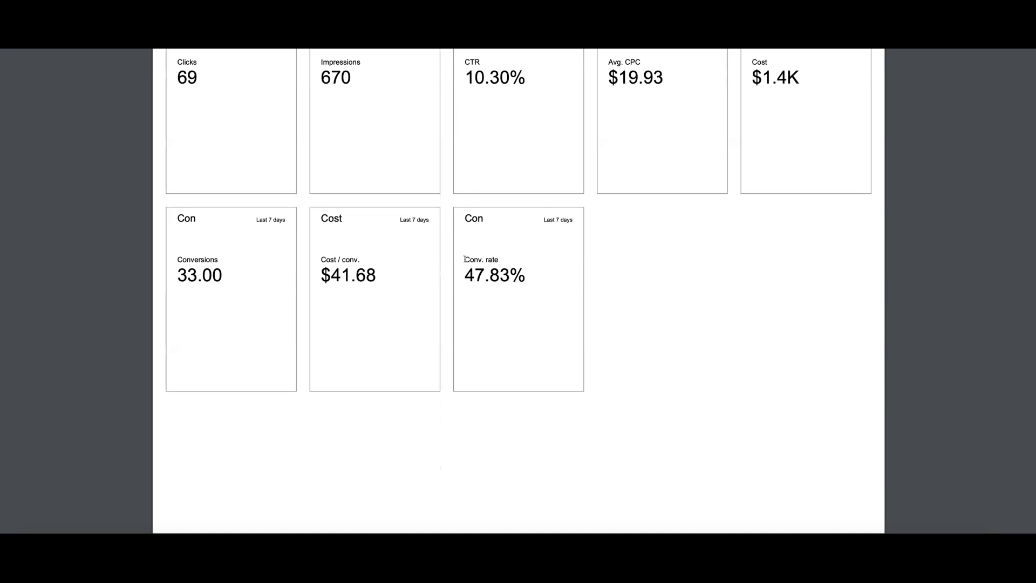
{"action": "scroll", "scroll_direction": "down", "scroll_amount": 3}
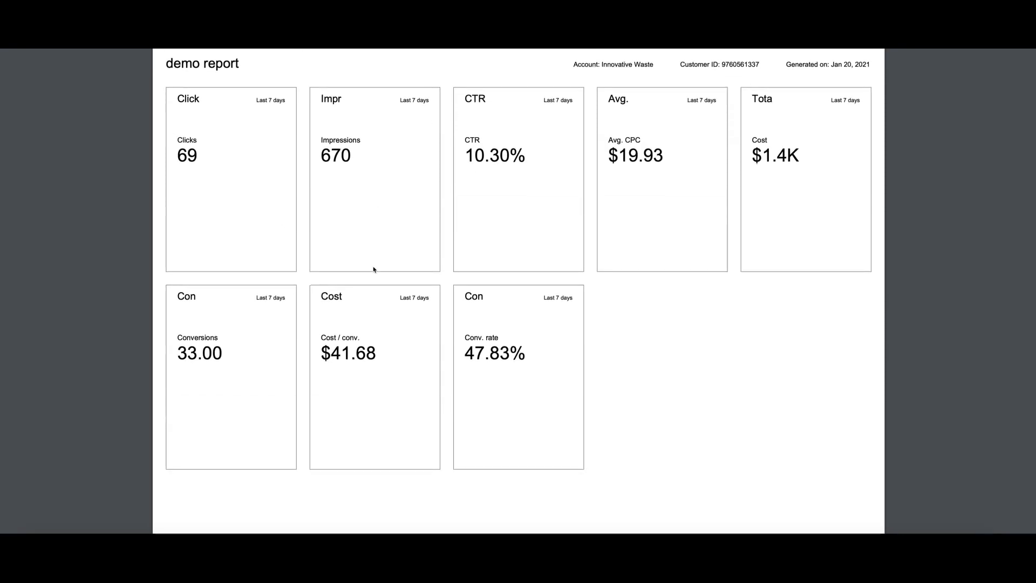